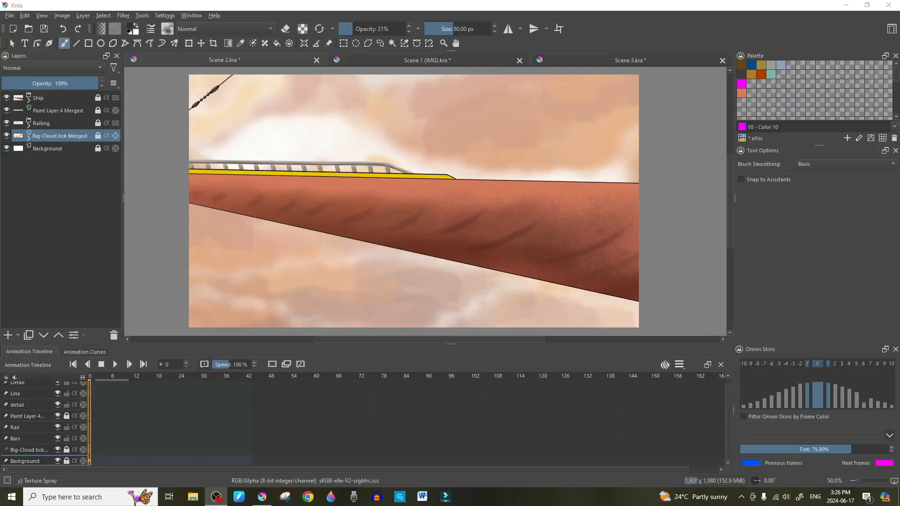
Switch to Scene 1 and play its castle-ship and airship animation, then stop it
scroll("up", 3)
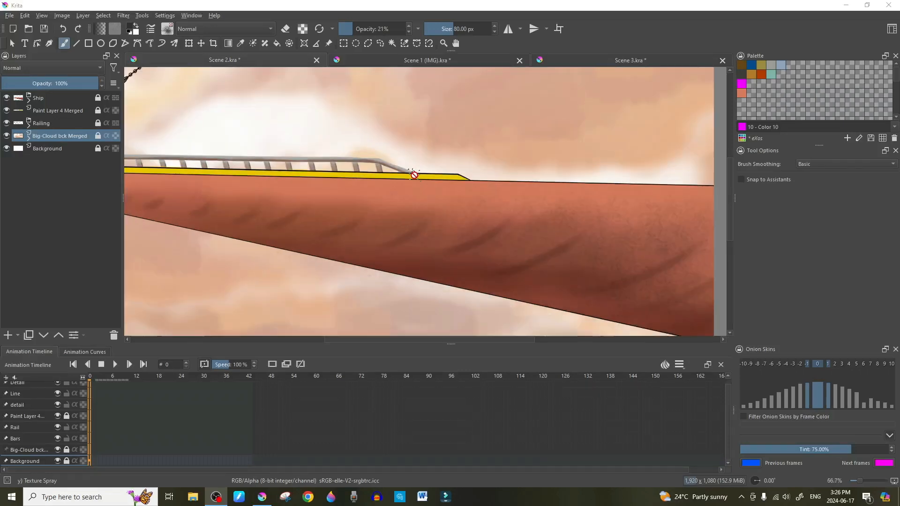
scroll("down", 3)
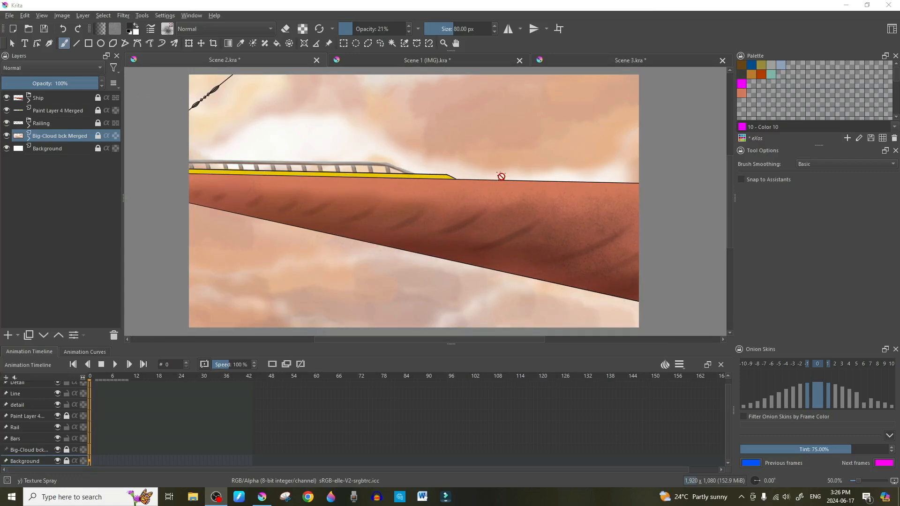
mouse_move(469, 63)
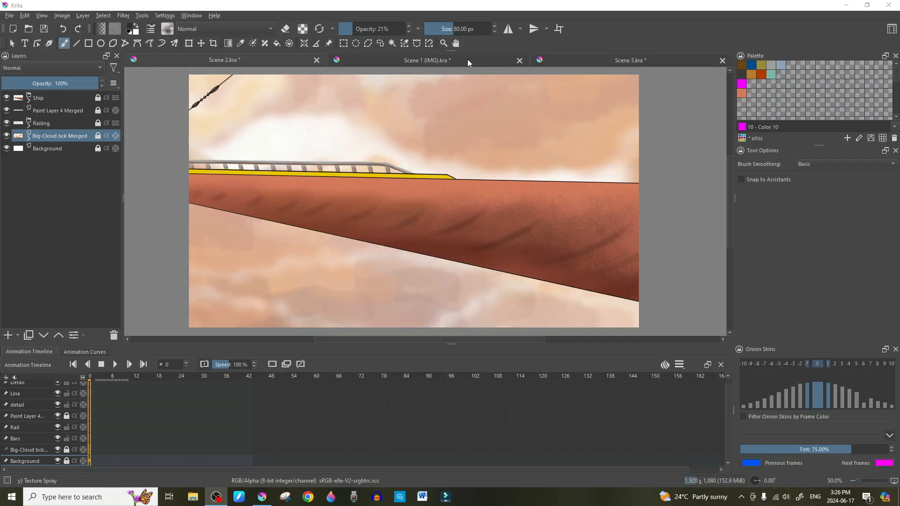
left_click(428, 59)
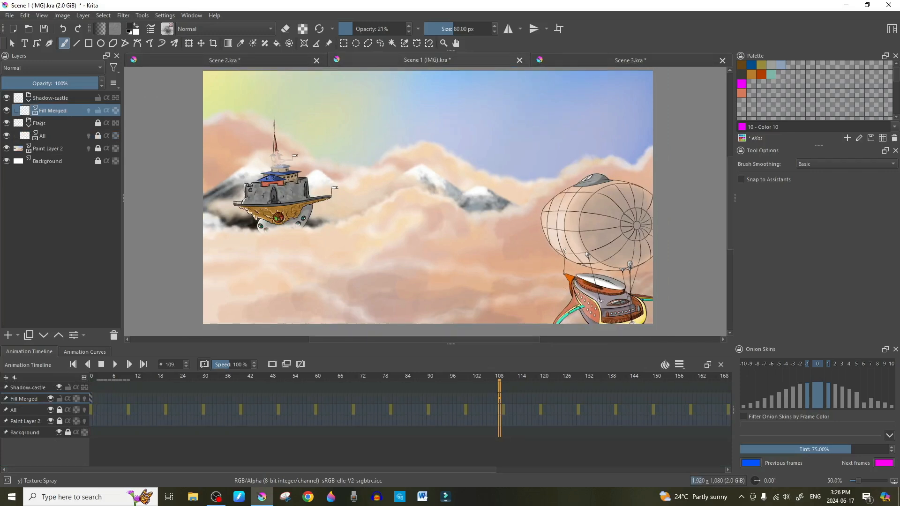
left_click(115, 364)
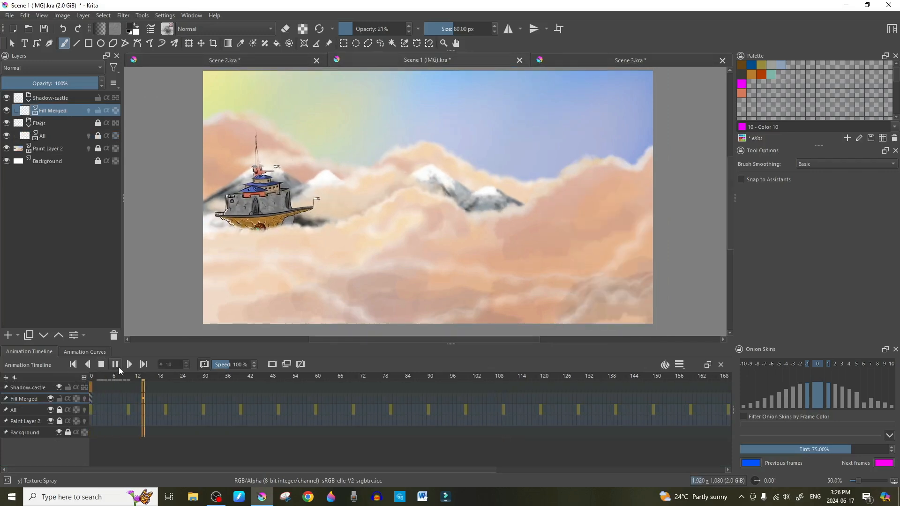
left_click(129, 364)
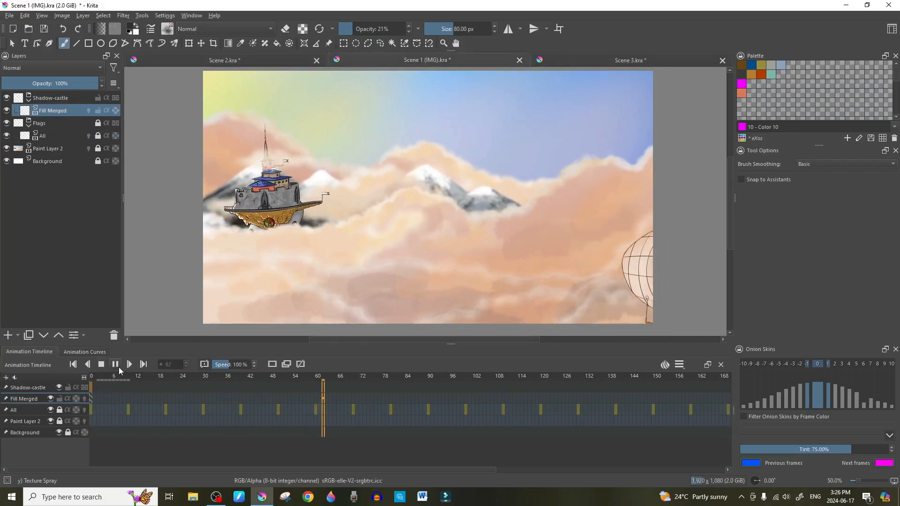
left_click(115, 364)
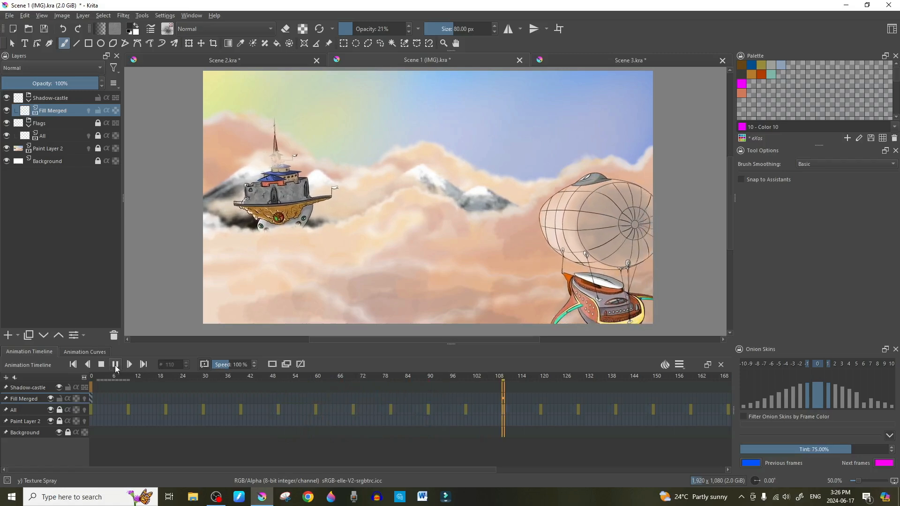
left_click(115, 365)
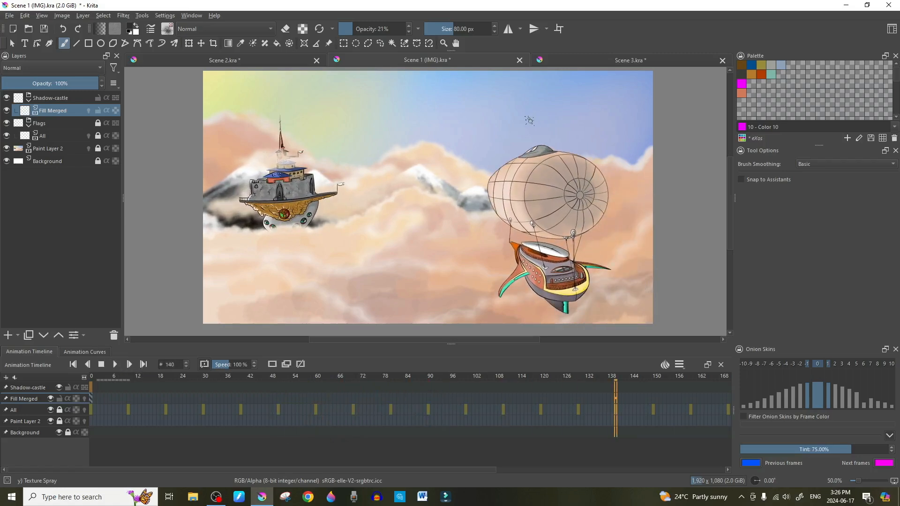
Preview Scene 3's spyglass old man animation, then return to Scene 2
left_click(629, 60)
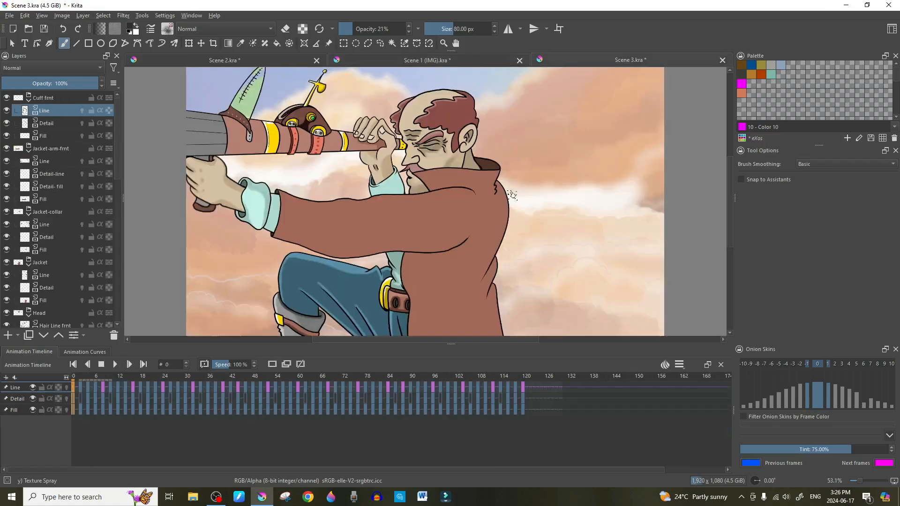
left_click(115, 364)
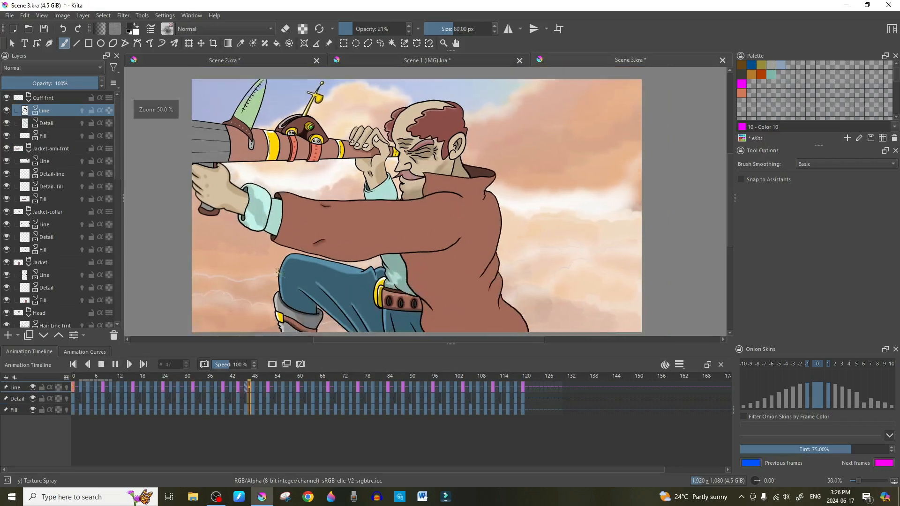
left_click(428, 396)
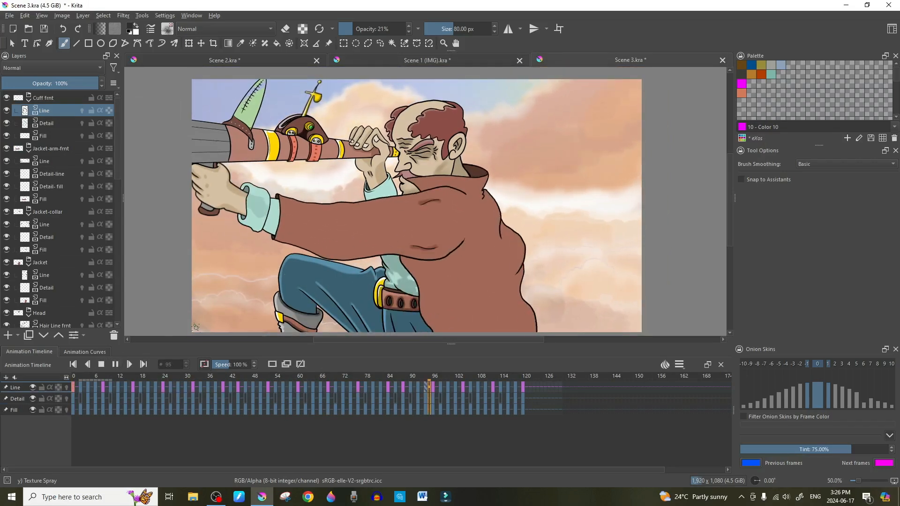
left_click(143, 364)
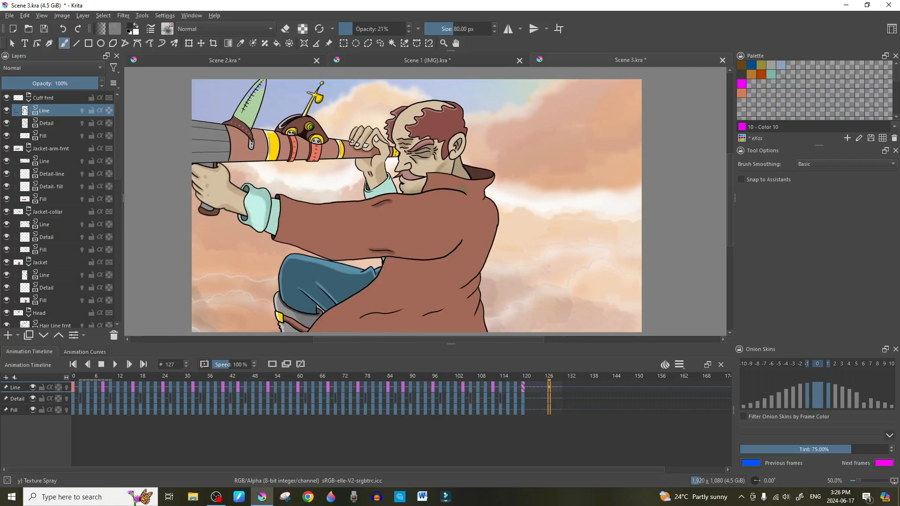
left_click(224, 60)
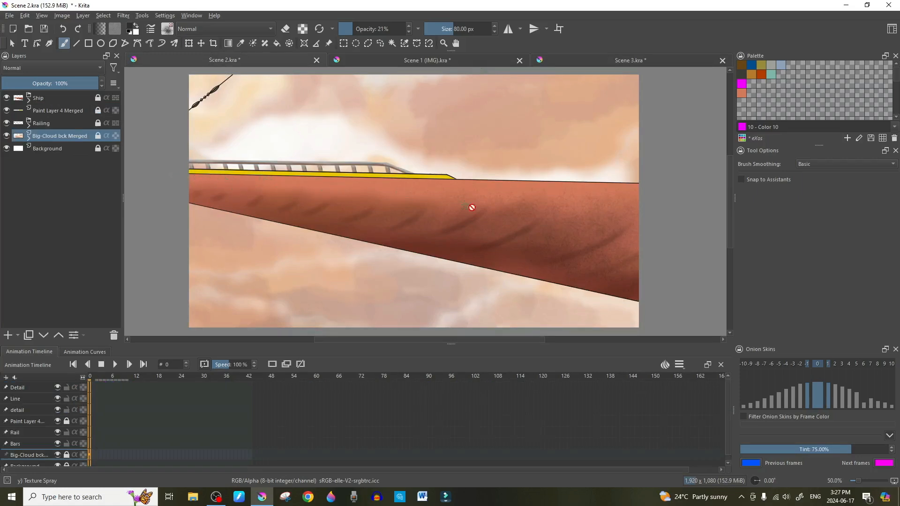
mouse_move(640, 223)
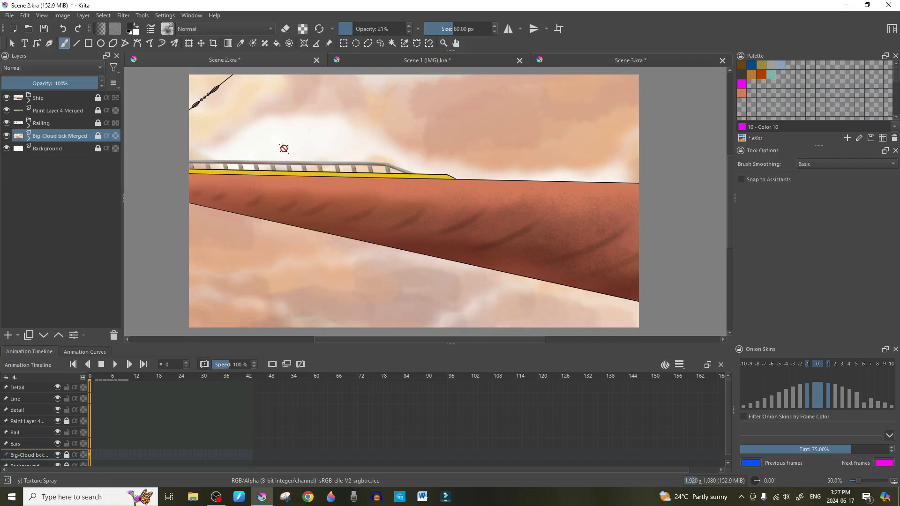
mouse_move(338, 169)
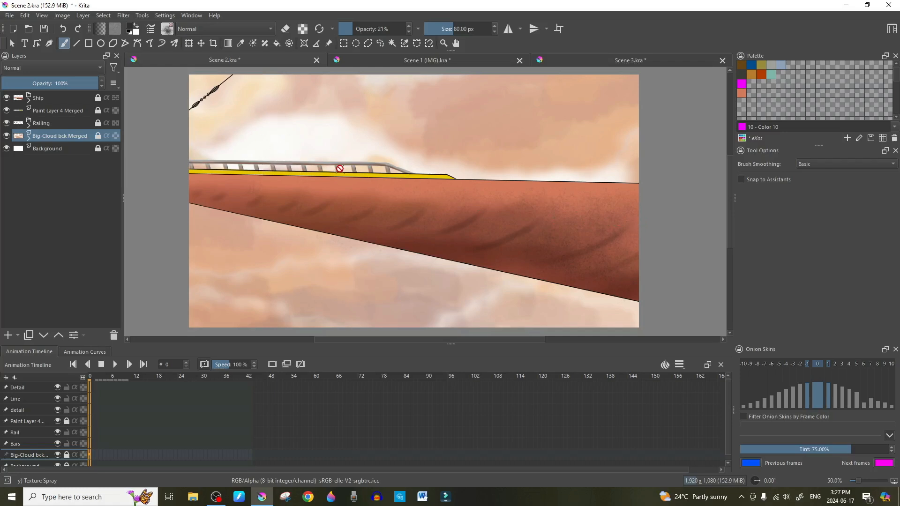
Cycle through the Scene 3, Scene 1 and Scene 2 tabs, ending on Scene 3
left_click(629, 60)
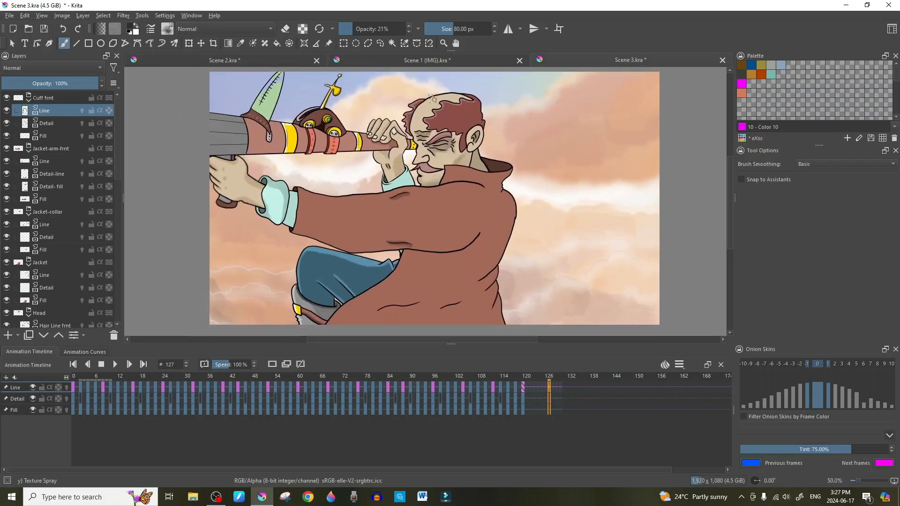
left_click(427, 60)
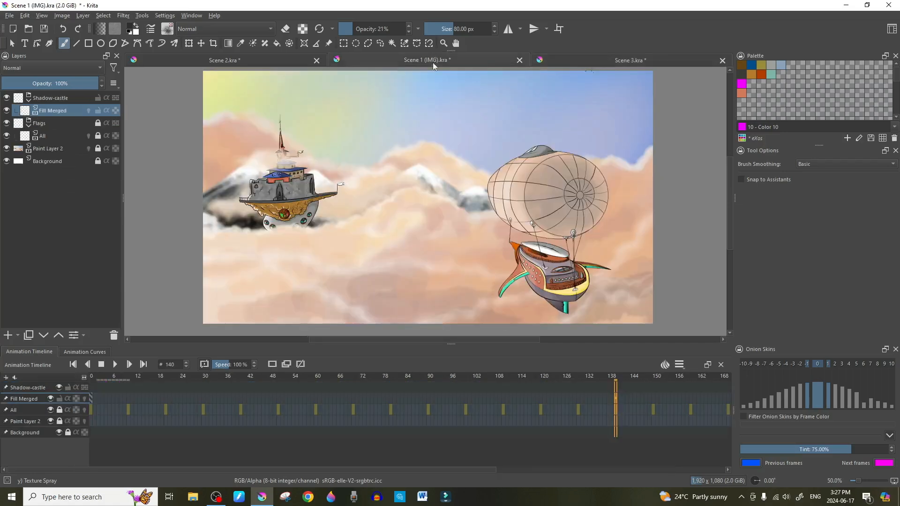
left_click(225, 60)
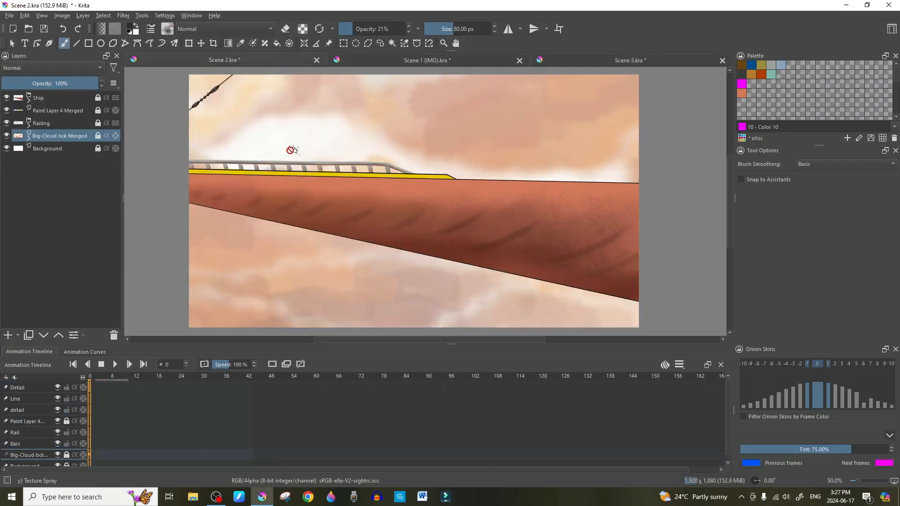
mouse_move(291, 125)
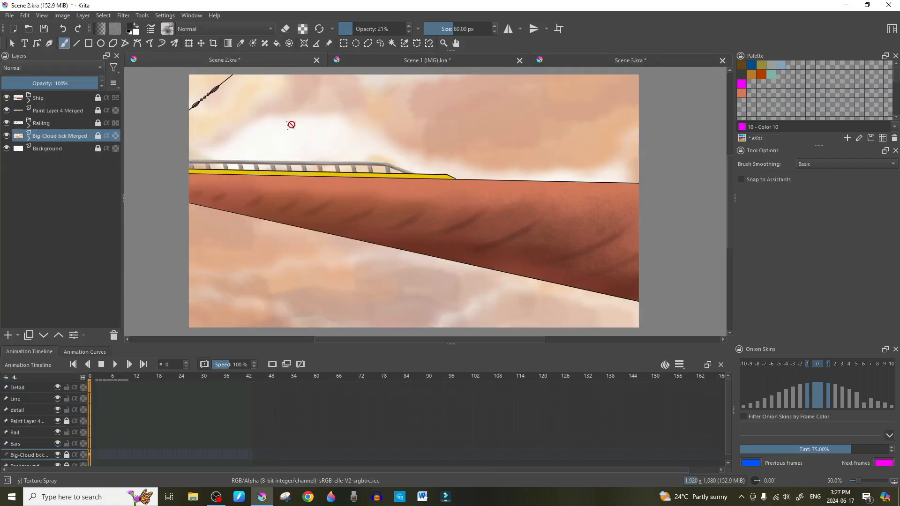
mouse_move(347, 159)
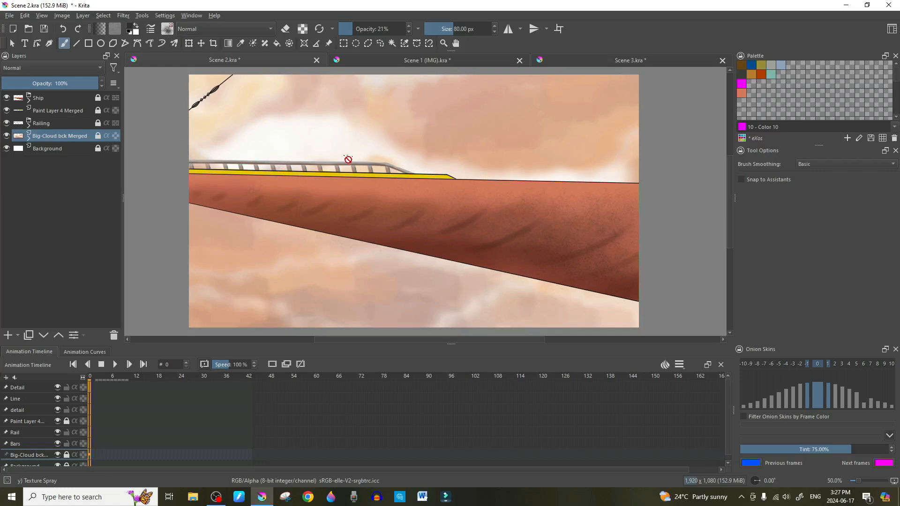
left_click(629, 60)
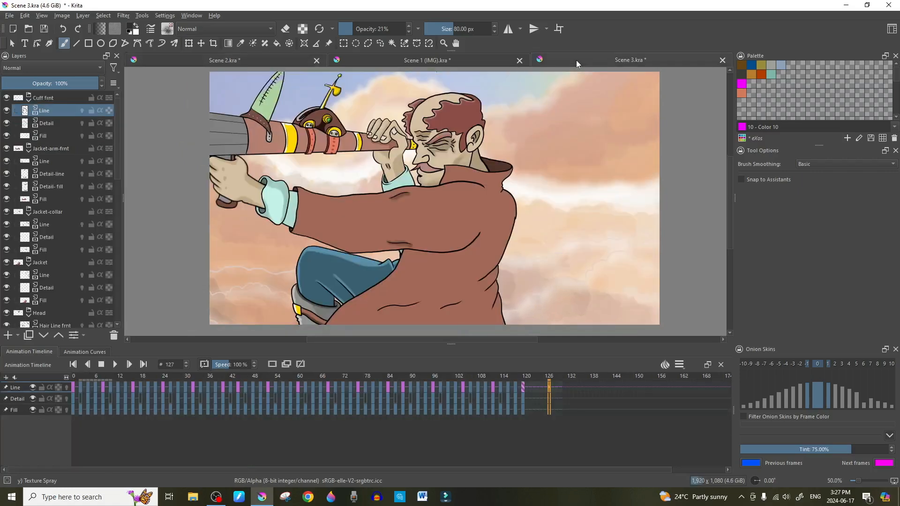
Select the Cuff frnt group and scroll down through the layers to scope, body, clouds and background
left_click(43, 97)
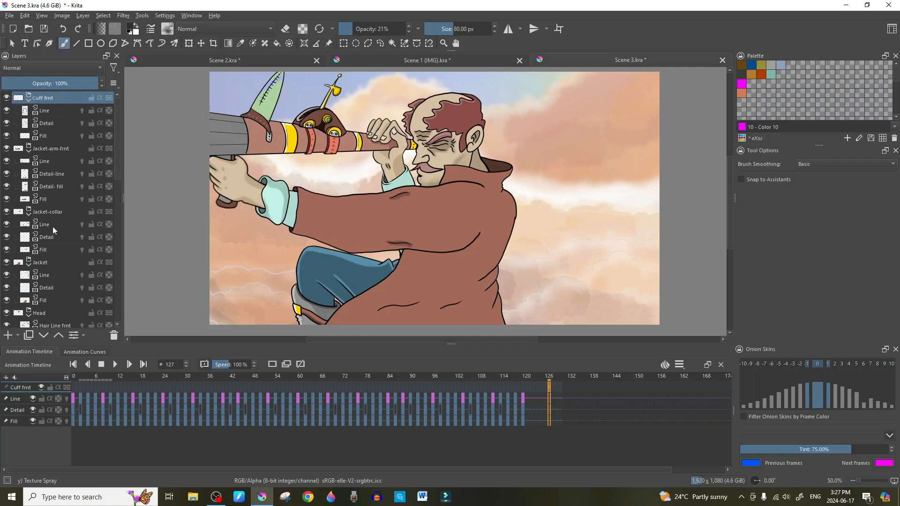
scroll("down", 3)
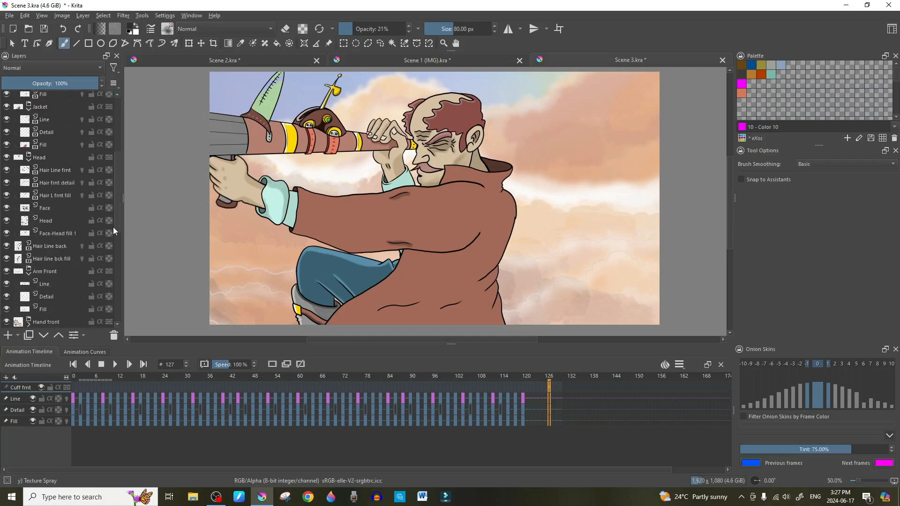
scroll("down", 3)
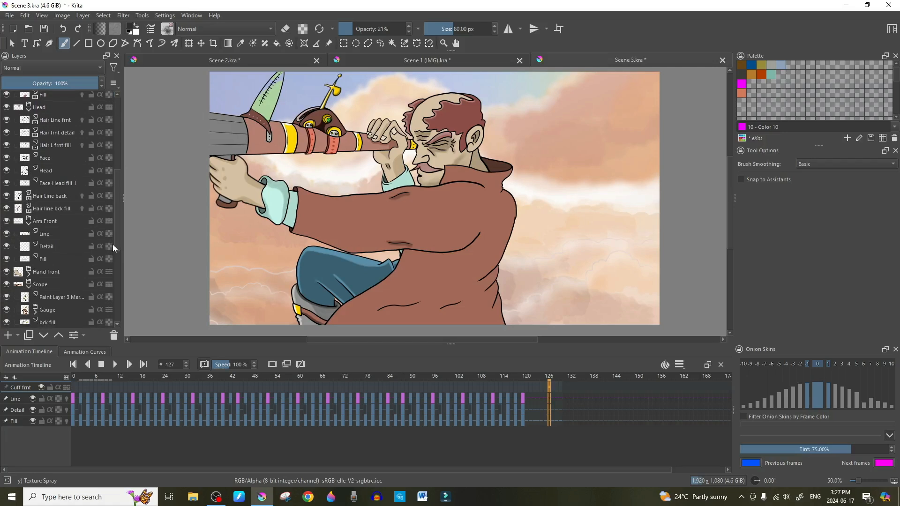
scroll("down", 3)
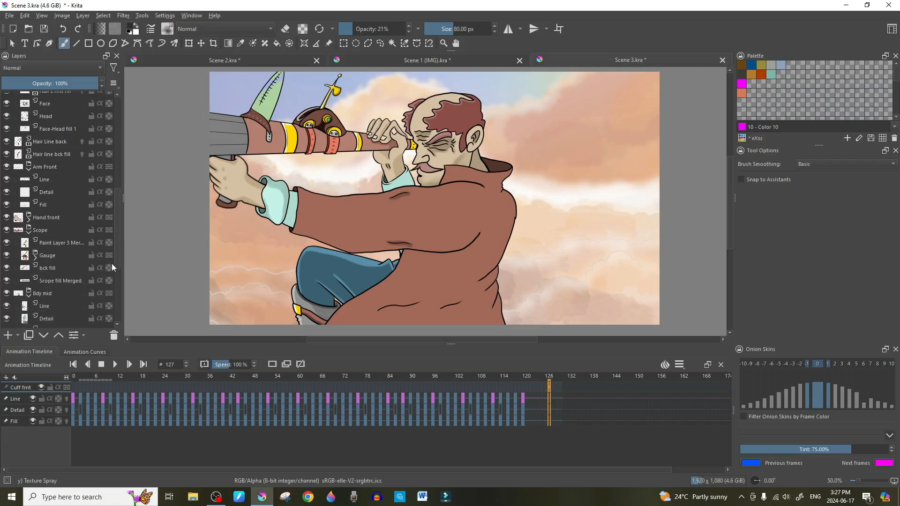
scroll("down", 3)
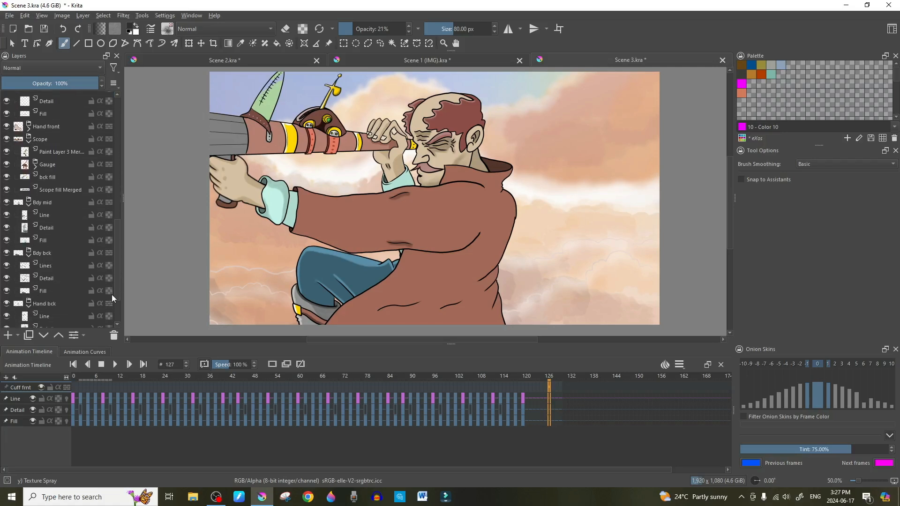
mouse_move(85, 282)
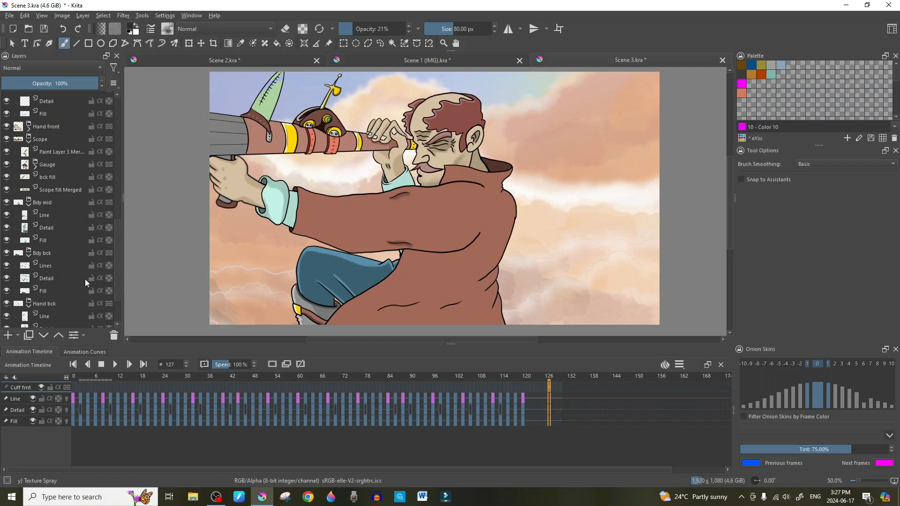
scroll("down", 3)
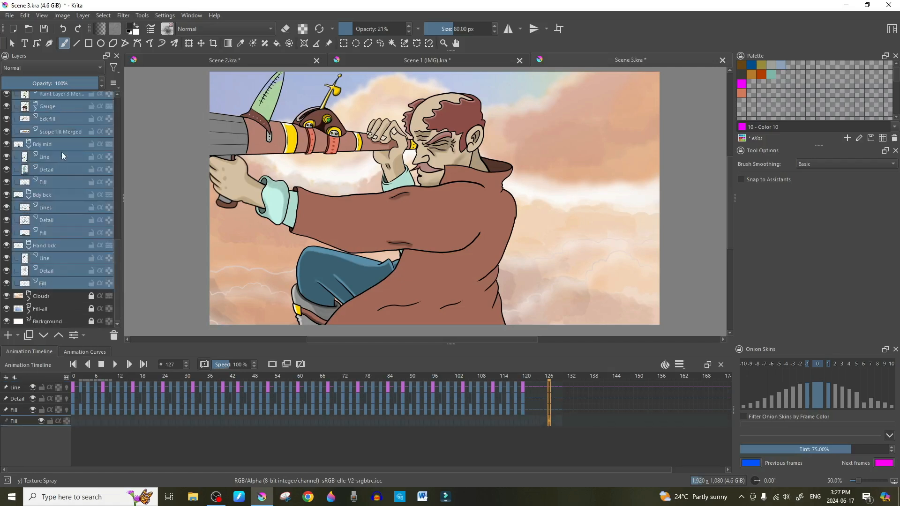
scroll("up", 3)
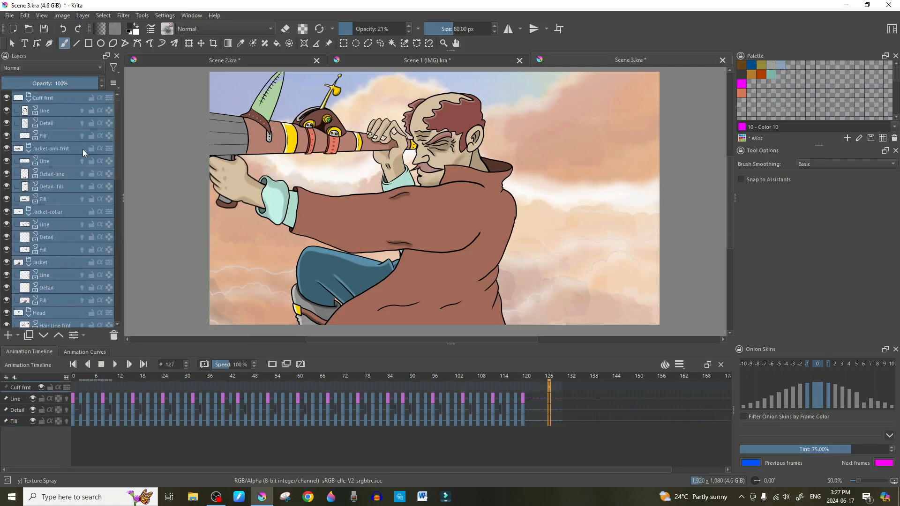
mouse_move(363, 75)
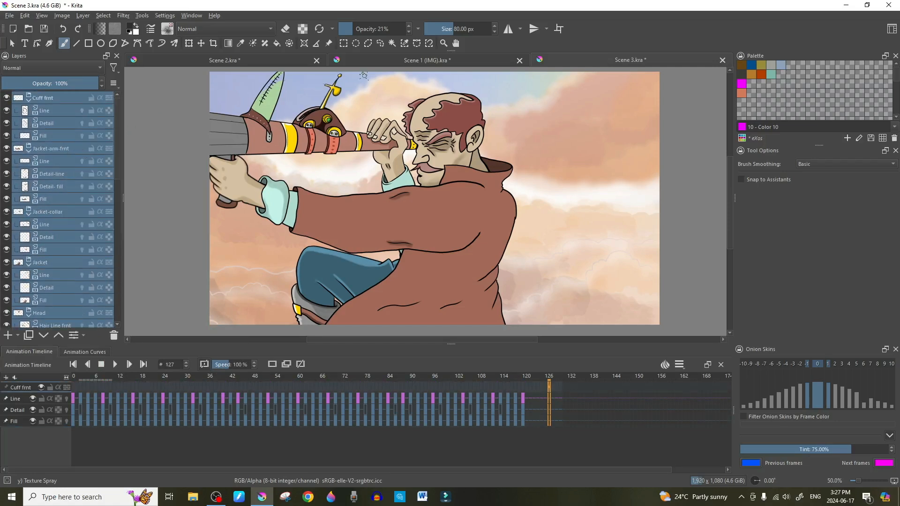
mouse_move(446, 229)
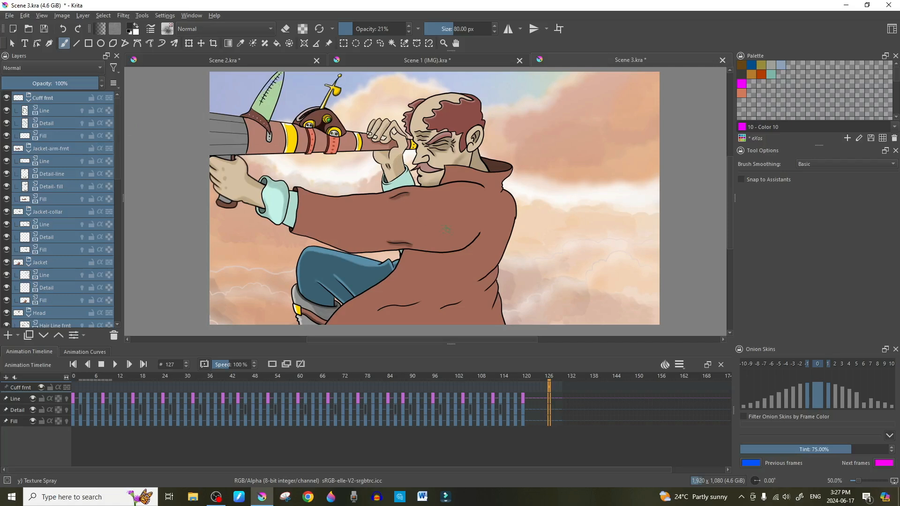
mouse_move(477, 62)
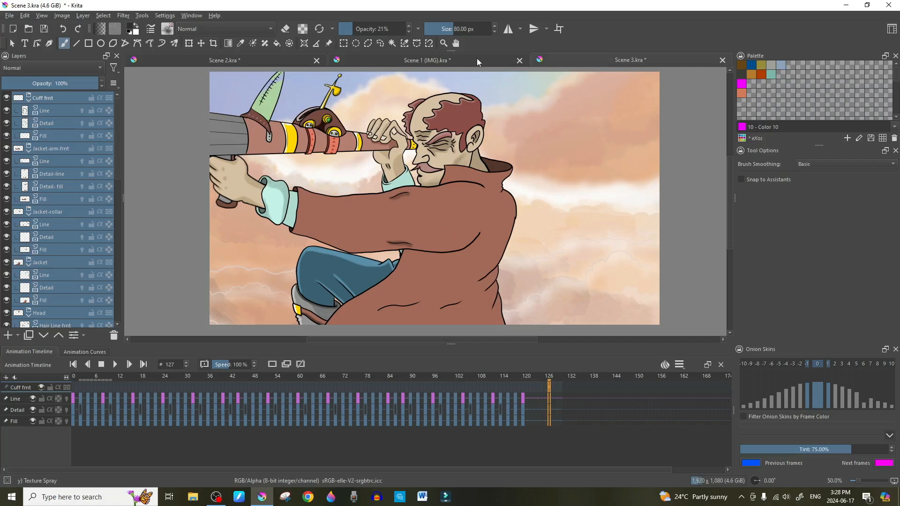
Switch to the Scene 2 ship-deck document
left_click(225, 61)
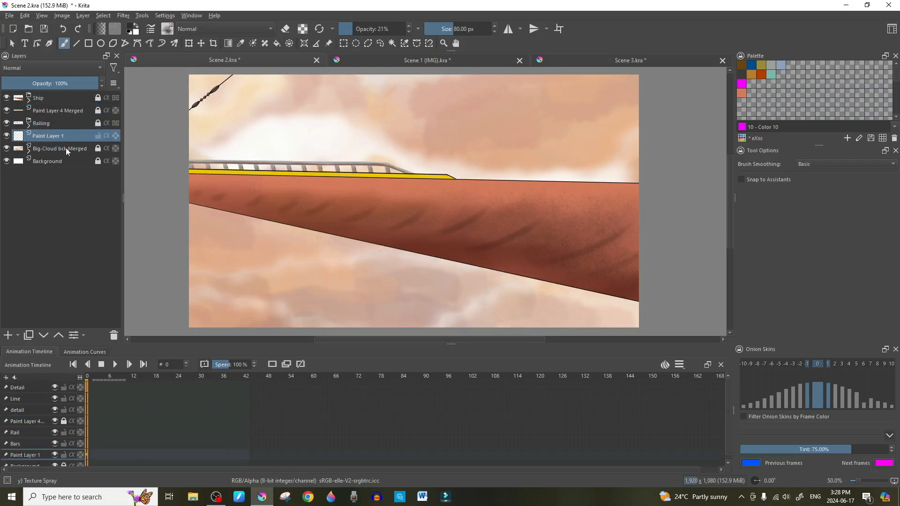
mouse_move(48, 135)
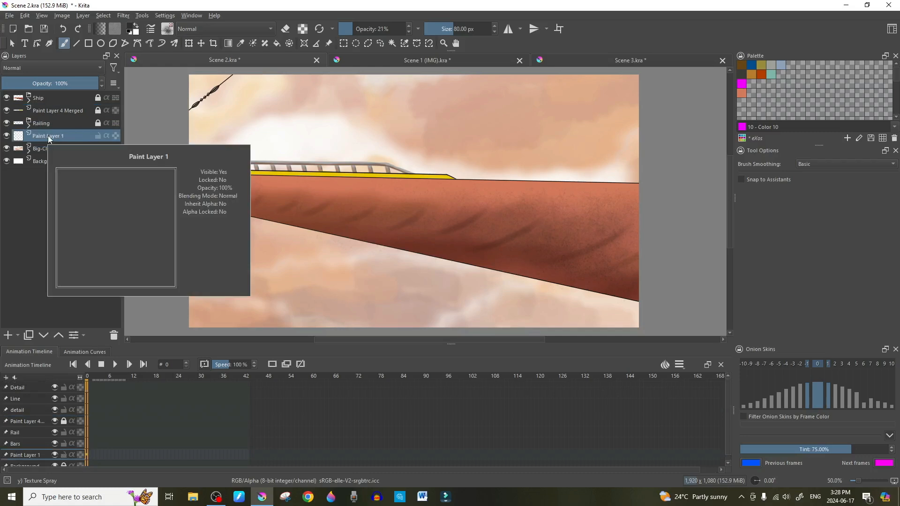
mouse_move(56, 142)
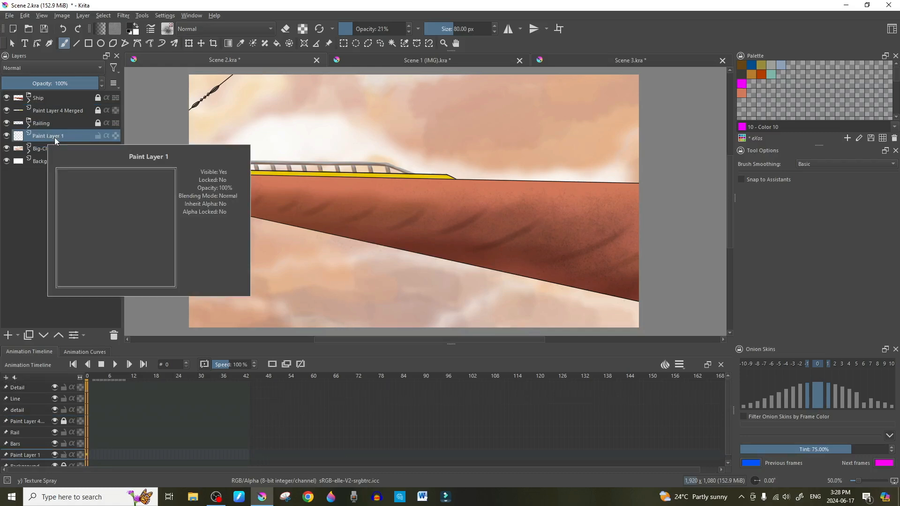
Paste the copied character layers into Scene 2 from Paint Layer 1's context menu
right_click(48, 136)
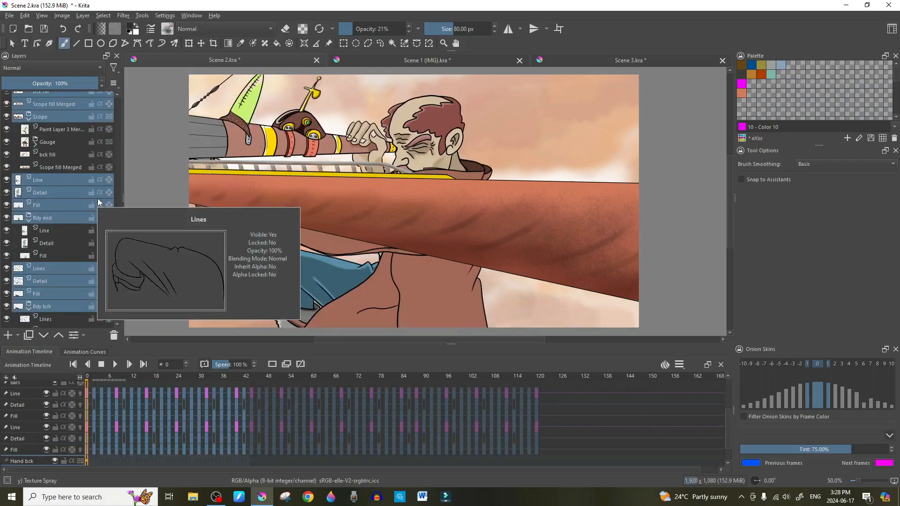
scroll("down", 3)
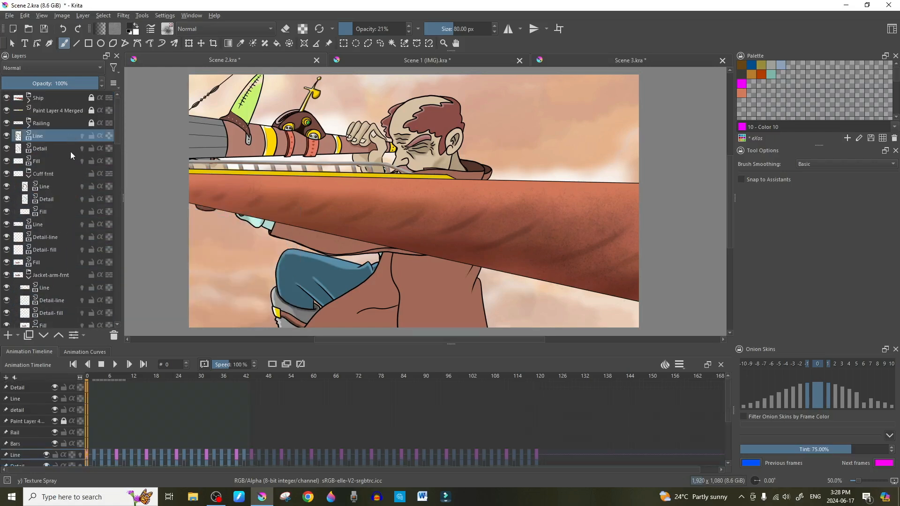
Peek inside the Railing group, then hide the Ship, Railing and Paint Layer 4 Merged layers
left_click(28, 122)
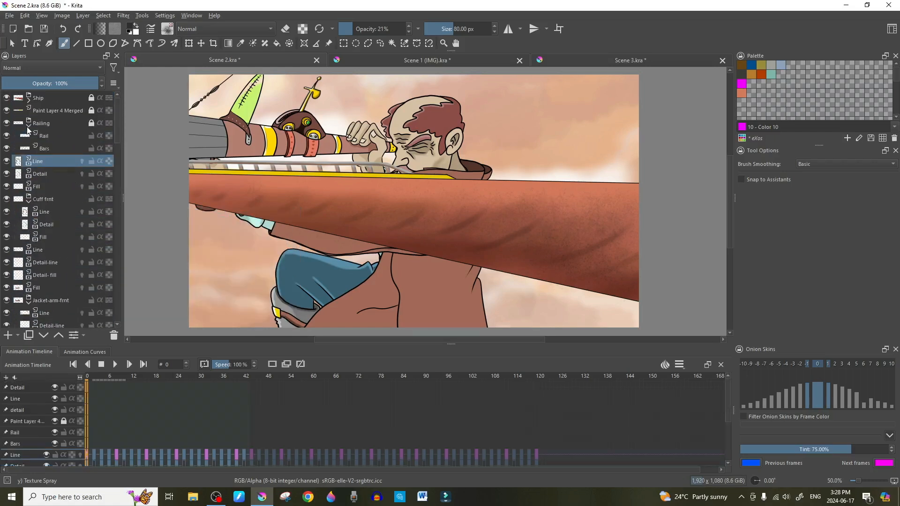
left_click(26, 130)
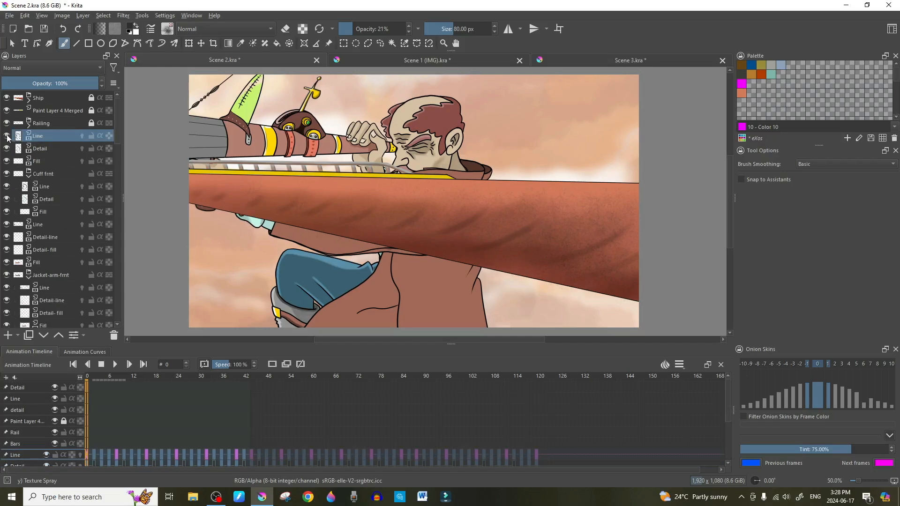
left_click(6, 98)
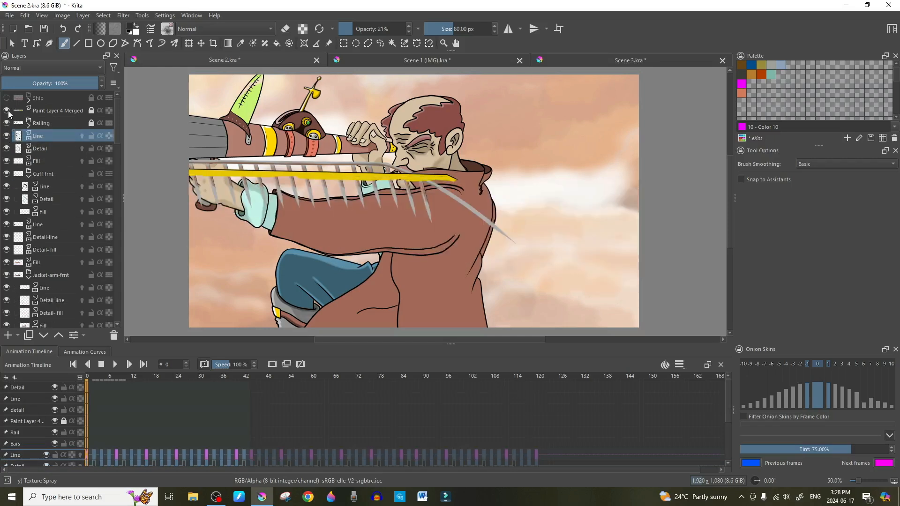
left_click(6, 110)
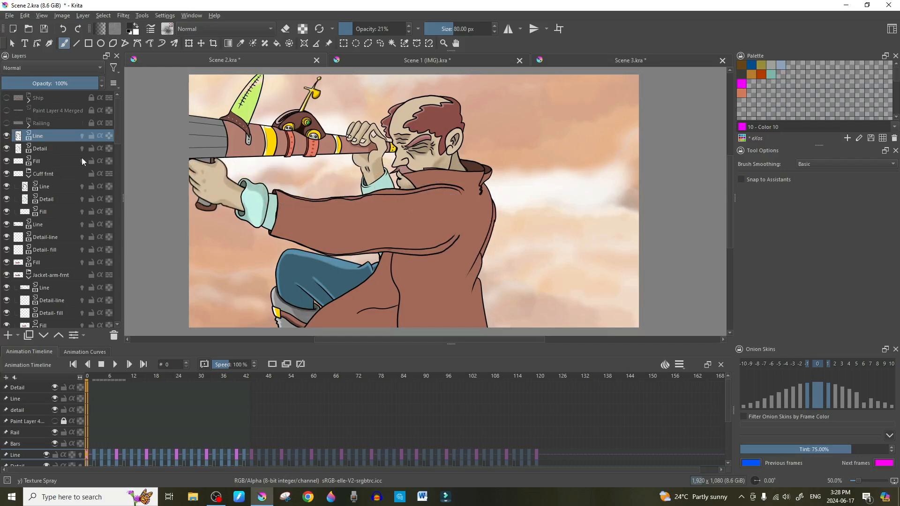
left_click(6, 136)
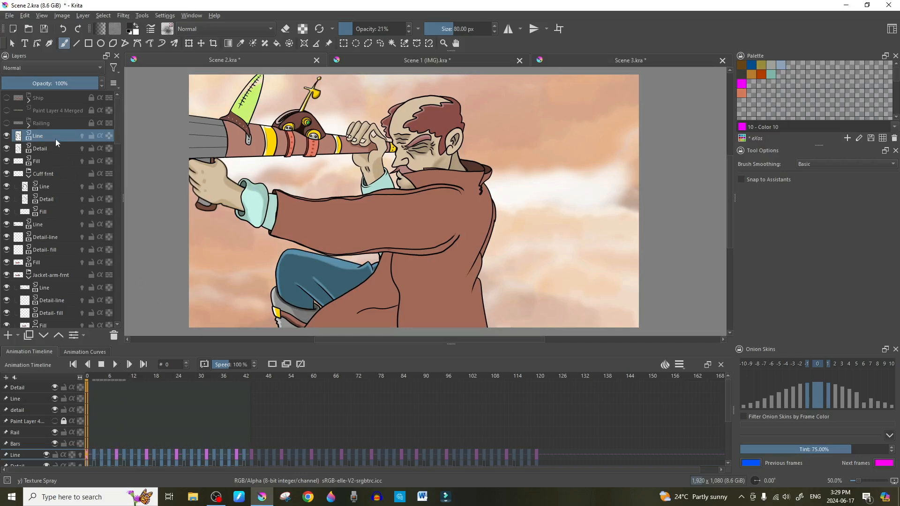
mouse_move(52, 143)
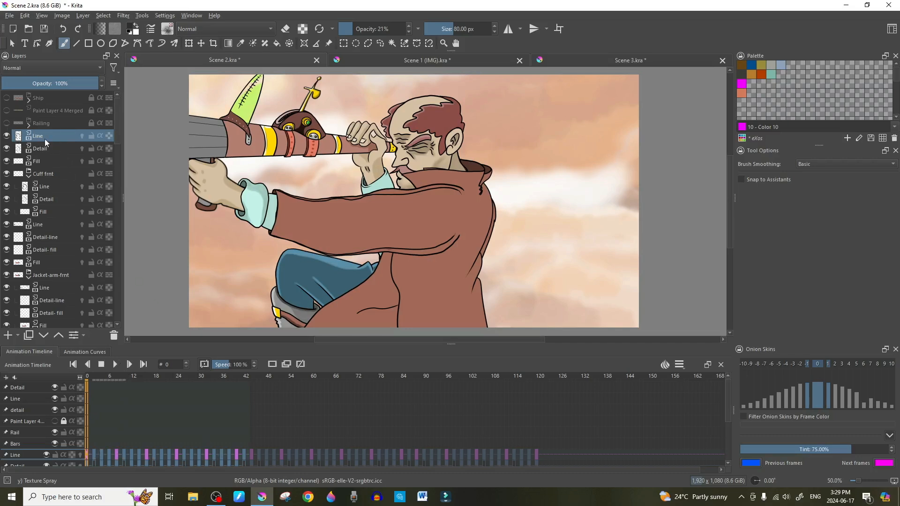
mouse_move(58, 144)
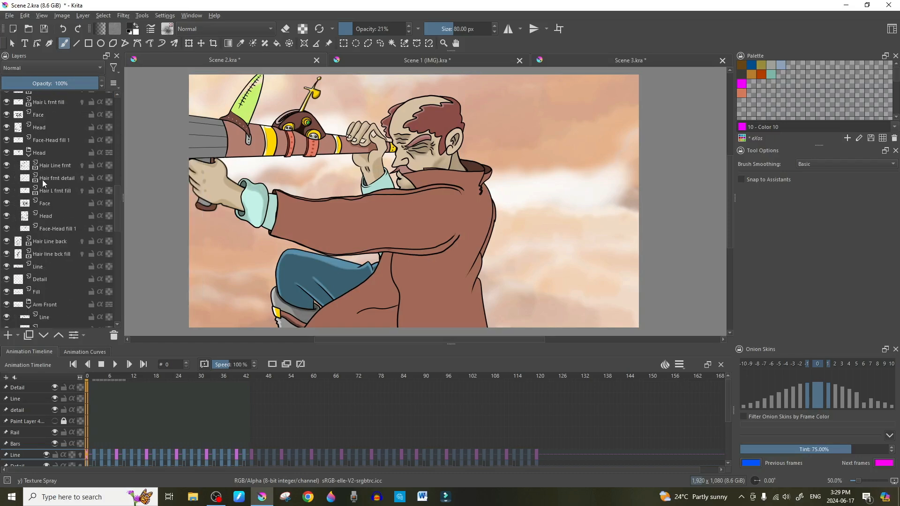
Scroll through the pasted scope, body-part and hand layers down to clouds and background
scroll("down", 3)
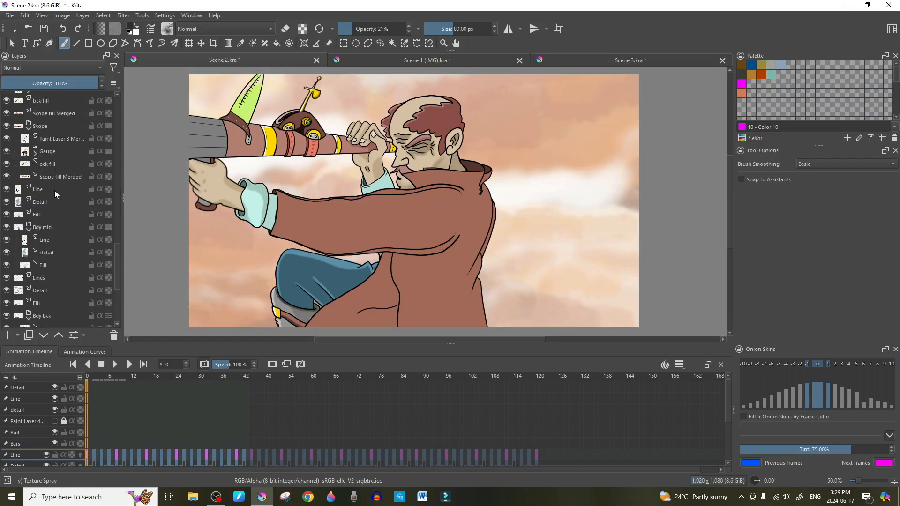
scroll("down", 3)
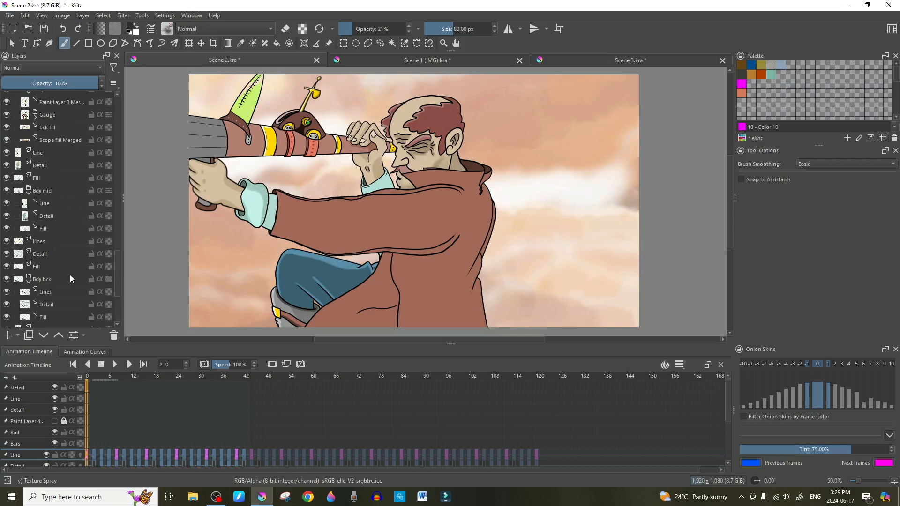
scroll("down", 3)
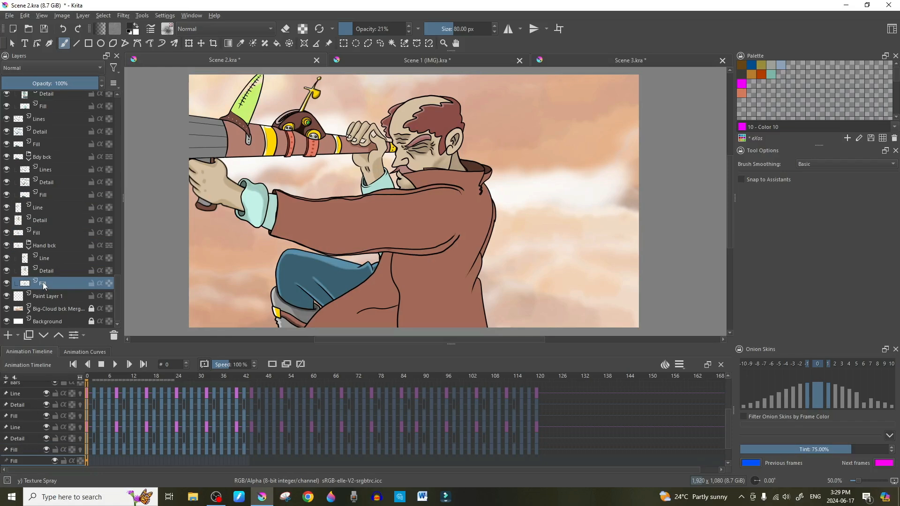
mouse_move(40, 289)
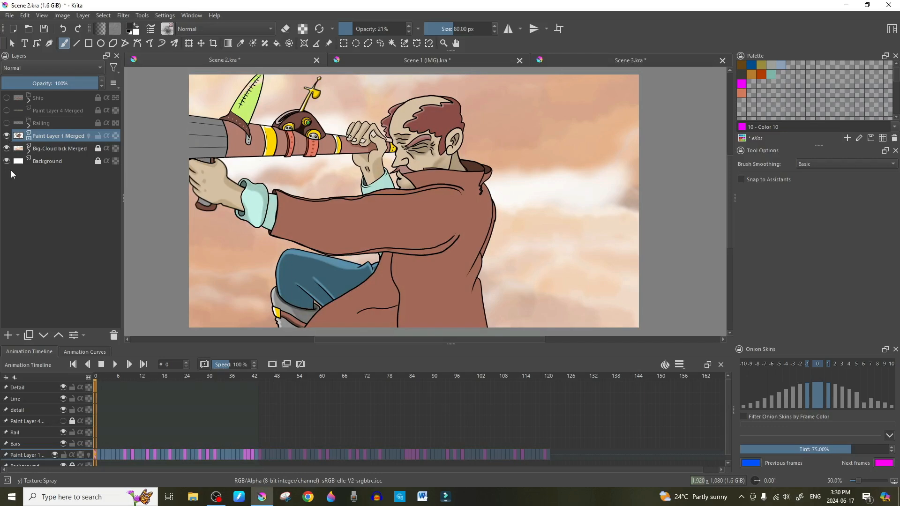
mouse_move(689, 430)
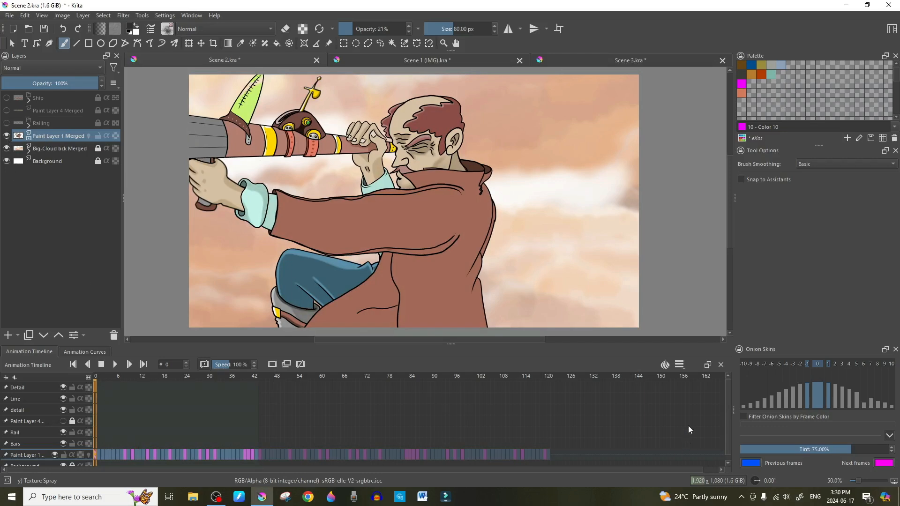
Remove Paint Layer 1 Merged's empty opening frame with Remove Frame and Pull, starting at frame 0
scroll("down", 3)
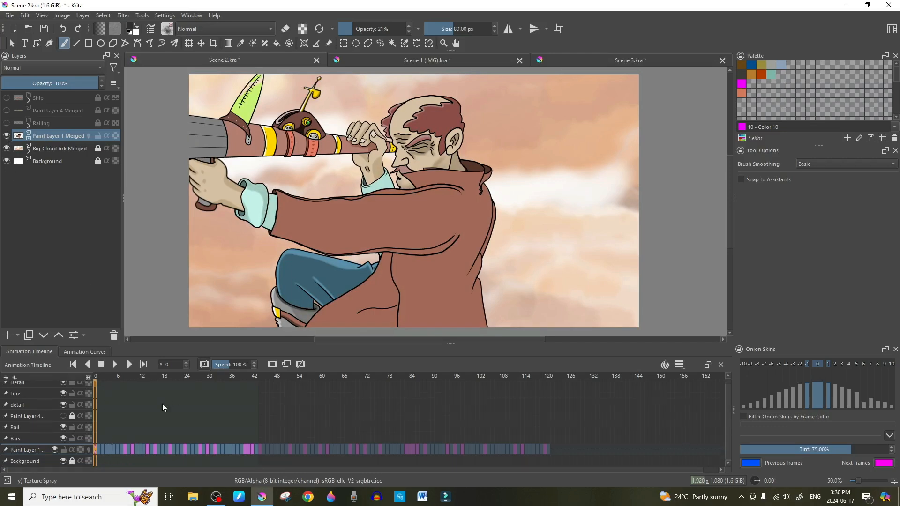
left_click(129, 364)
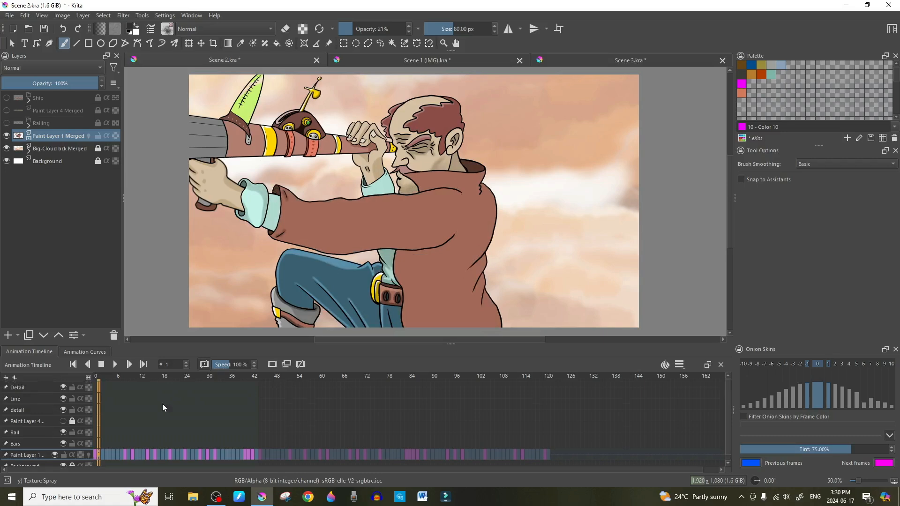
left_click(95, 376)
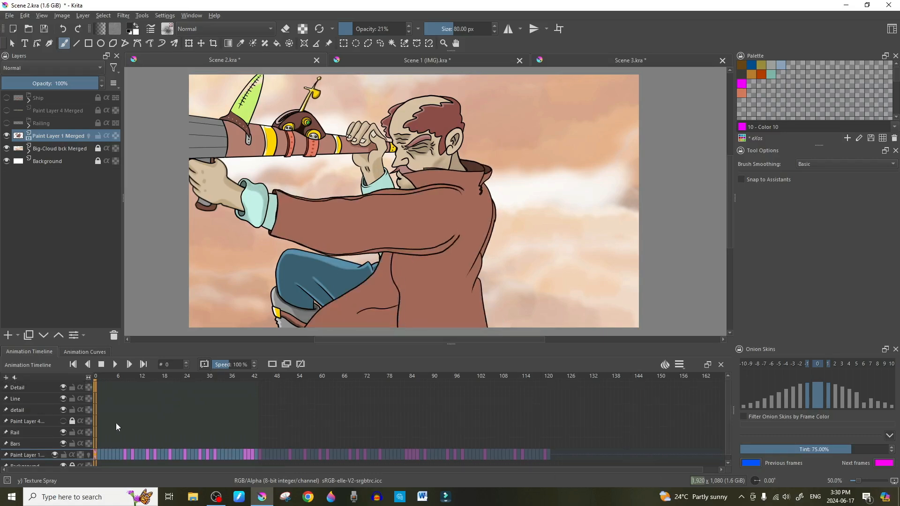
mouse_move(98, 458)
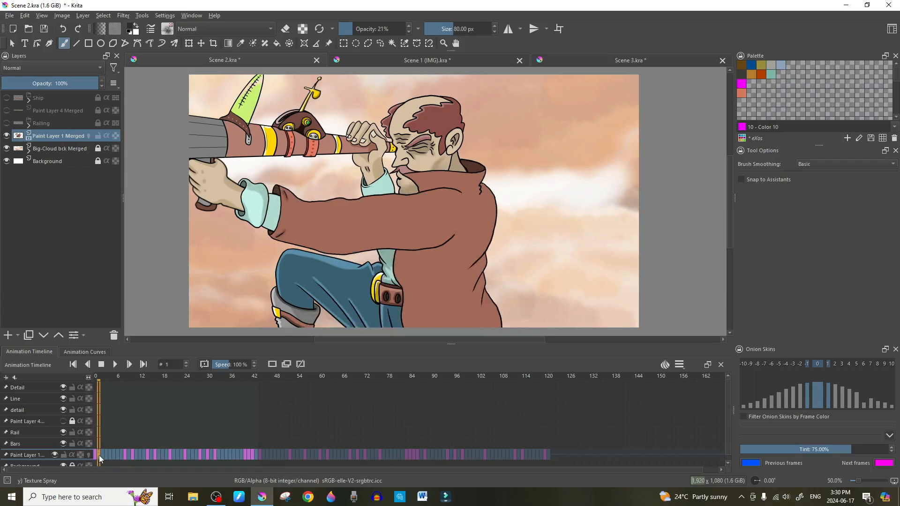
right_click(99, 456)
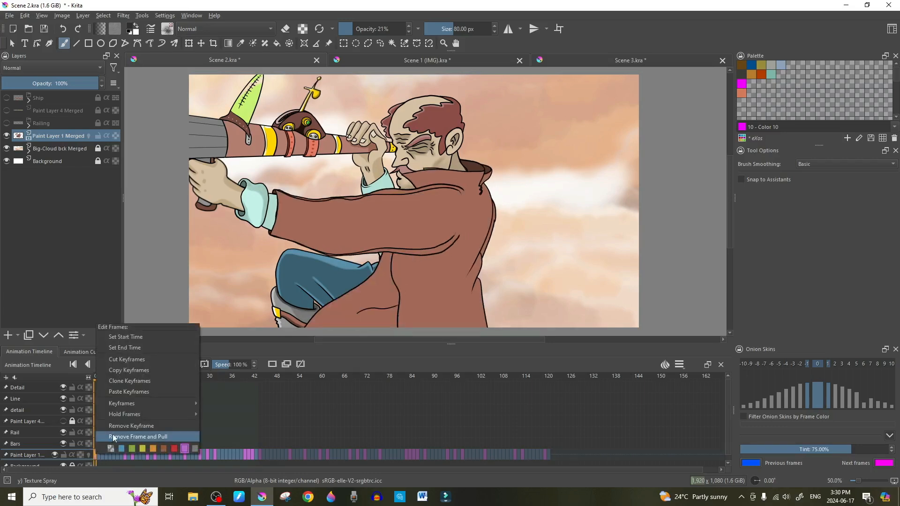
left_click(138, 436)
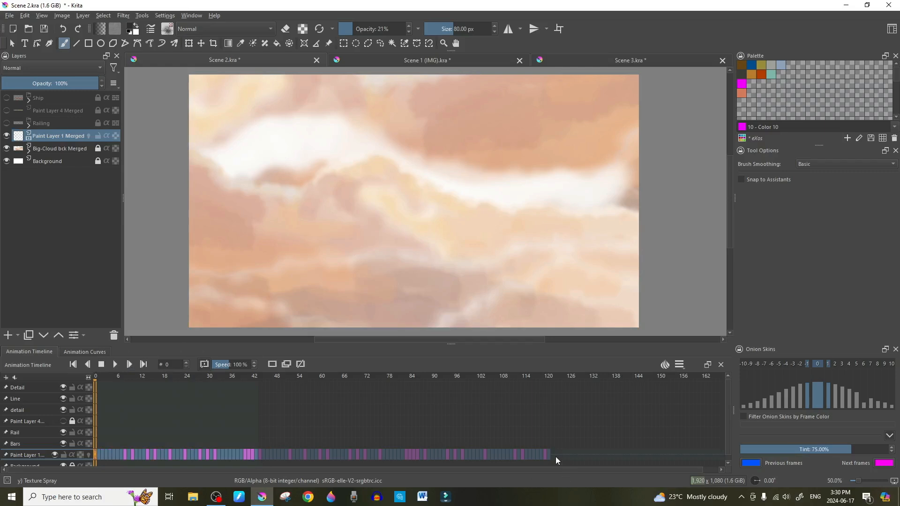
left_click(548, 376)
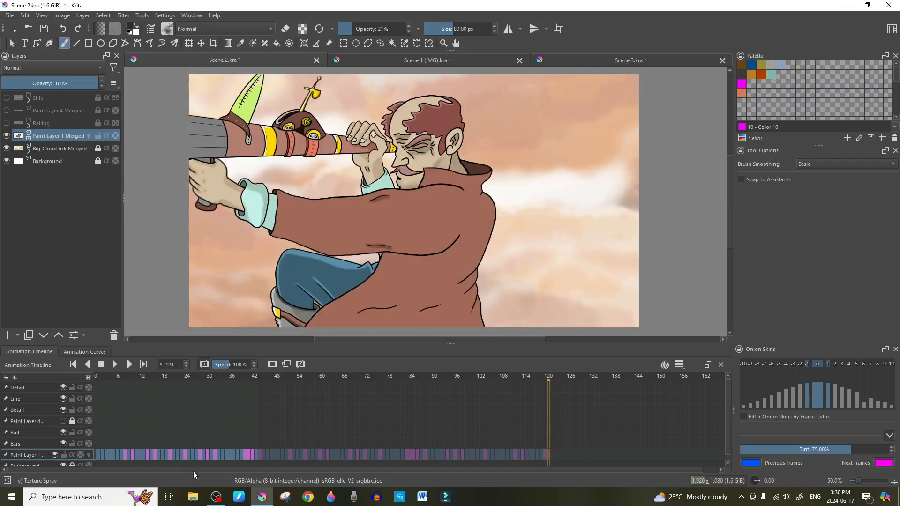
mouse_move(99, 455)
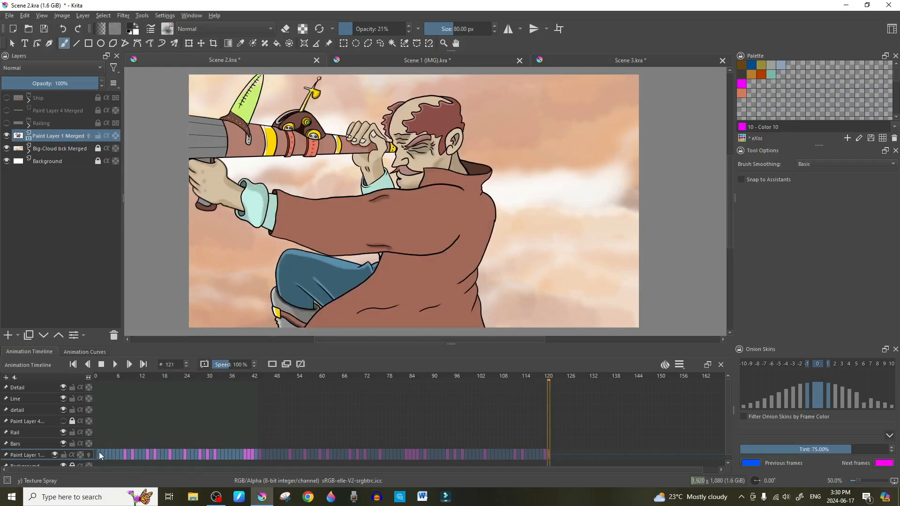
left_click(73, 364)
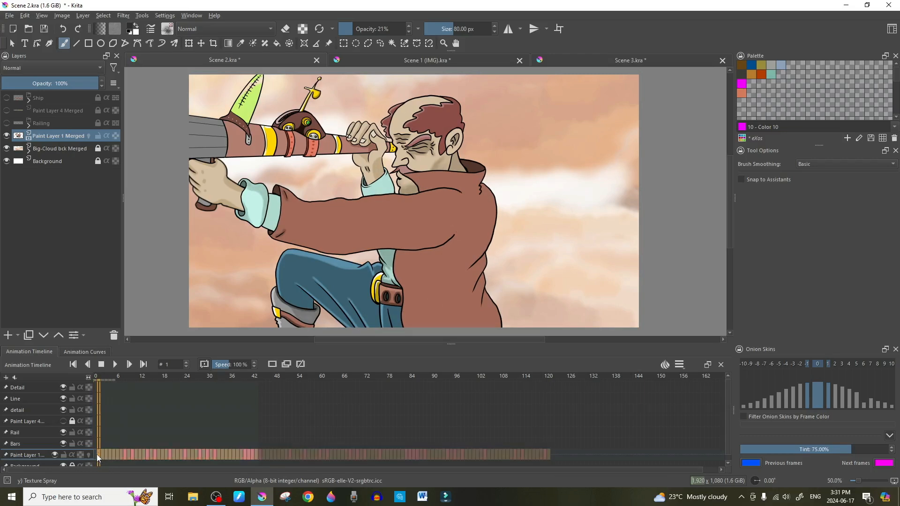
left_click(95, 376)
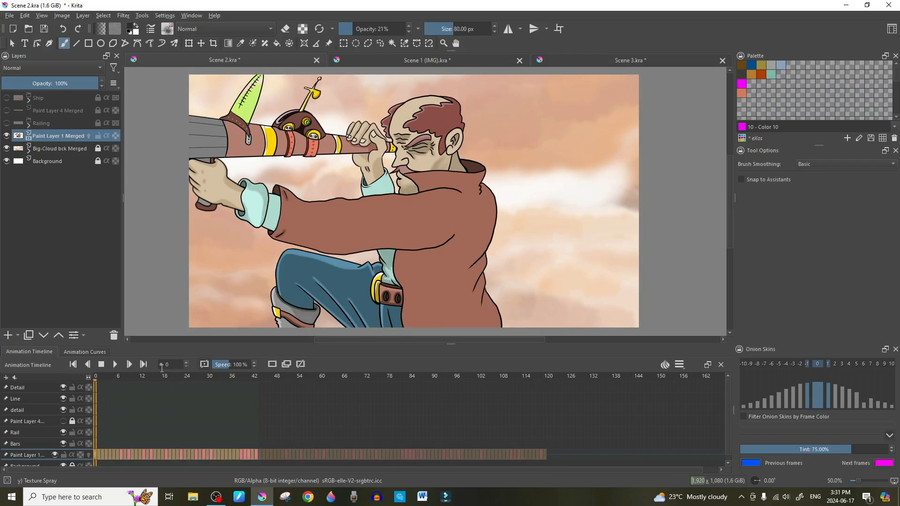
Extend the clip end to about frame 120 and preview the full character animation
left_click(548, 453)
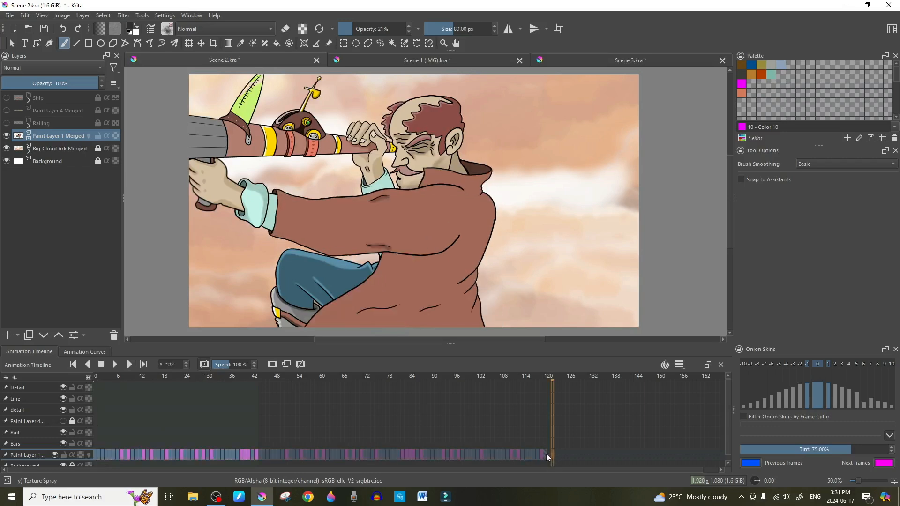
left_click(679, 365)
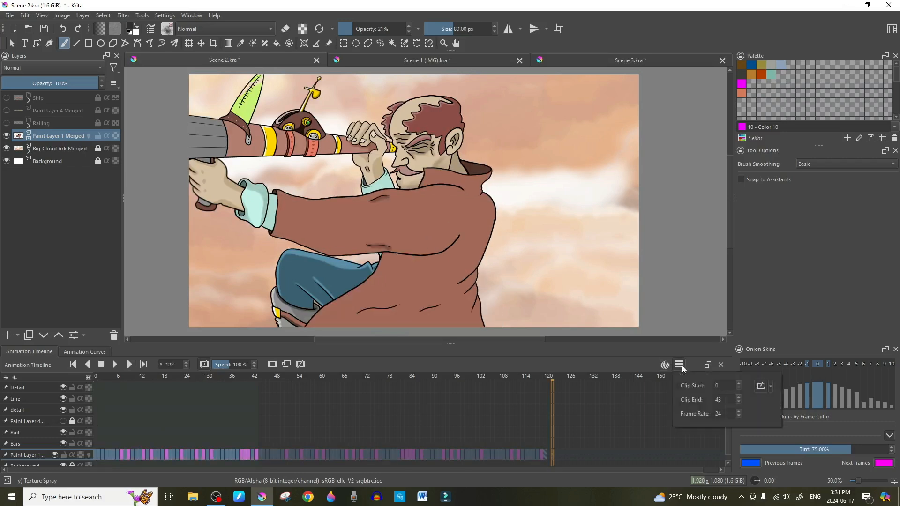
mouse_move(582, 415)
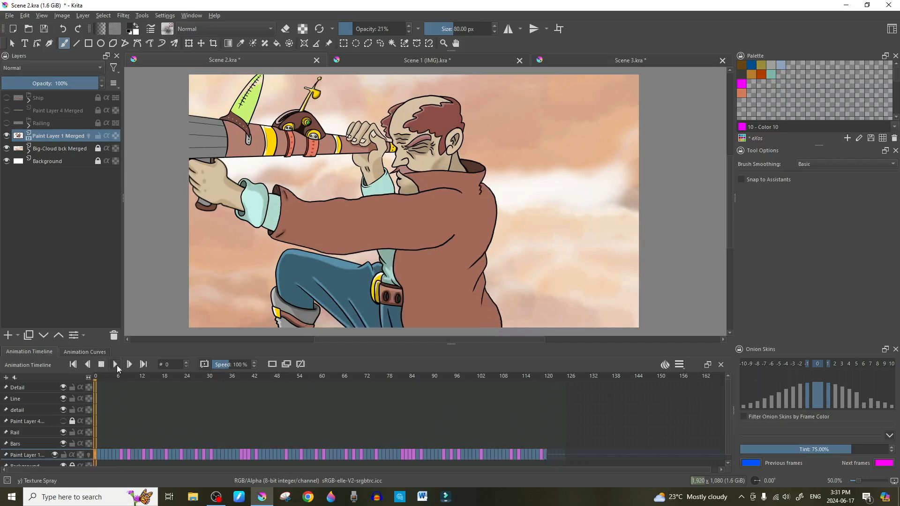
left_click(129, 363)
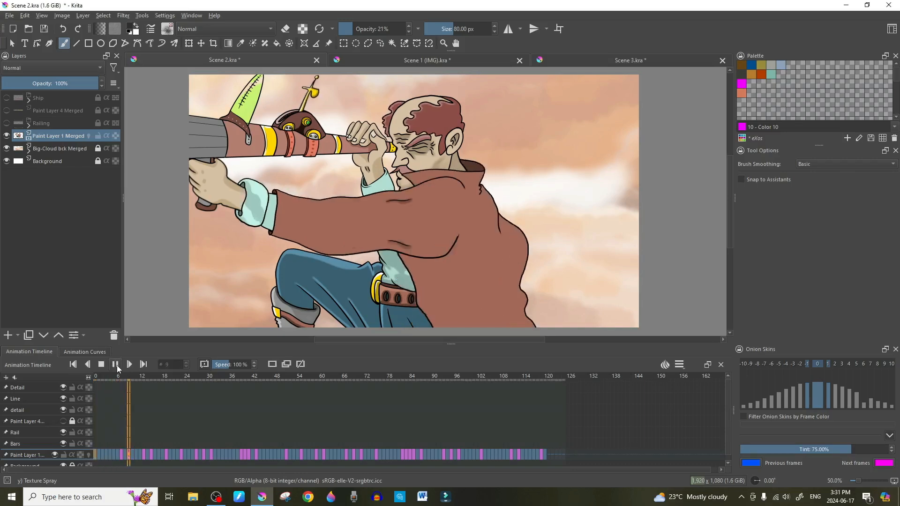
left_click(130, 363)
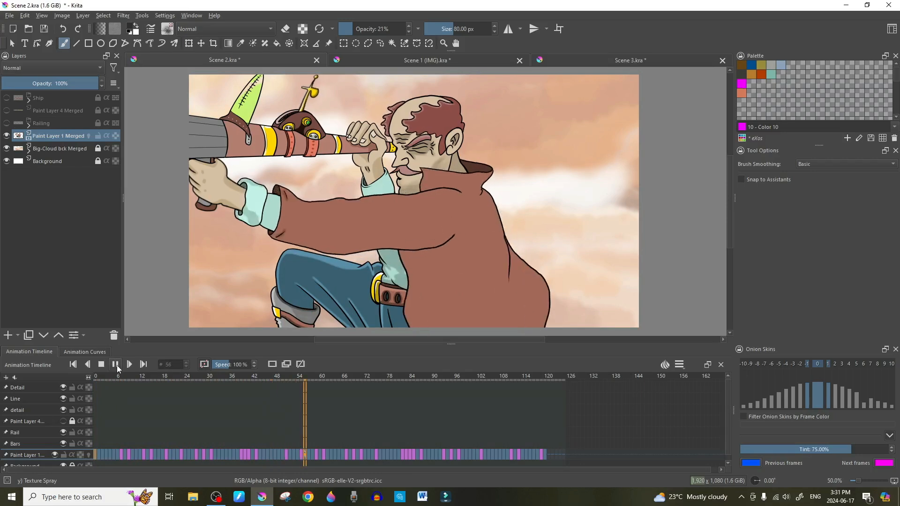
left_click(115, 363)
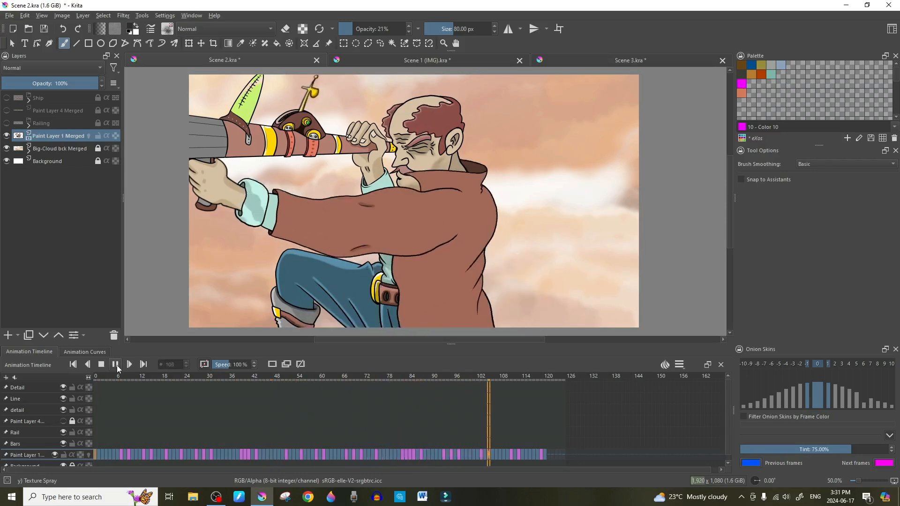
left_click(101, 364)
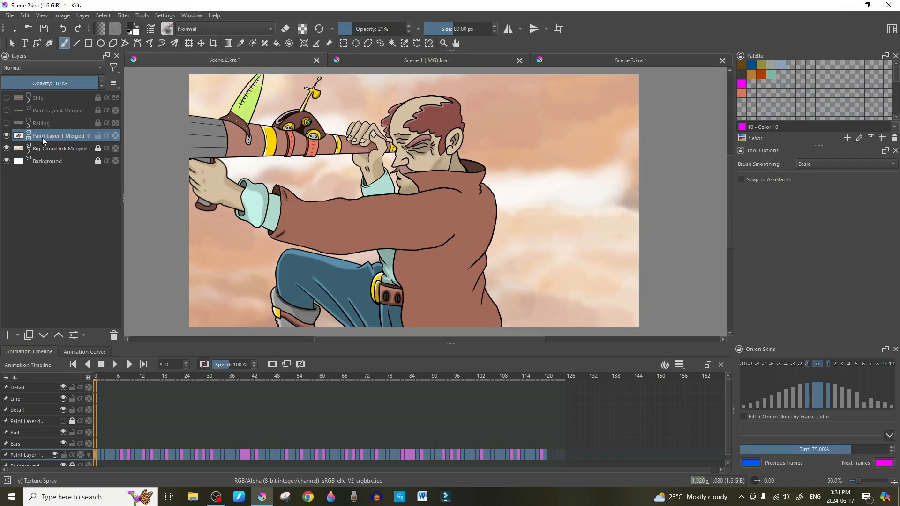
Open the context menu for Scene 2's merged character layer
right_click(57, 135)
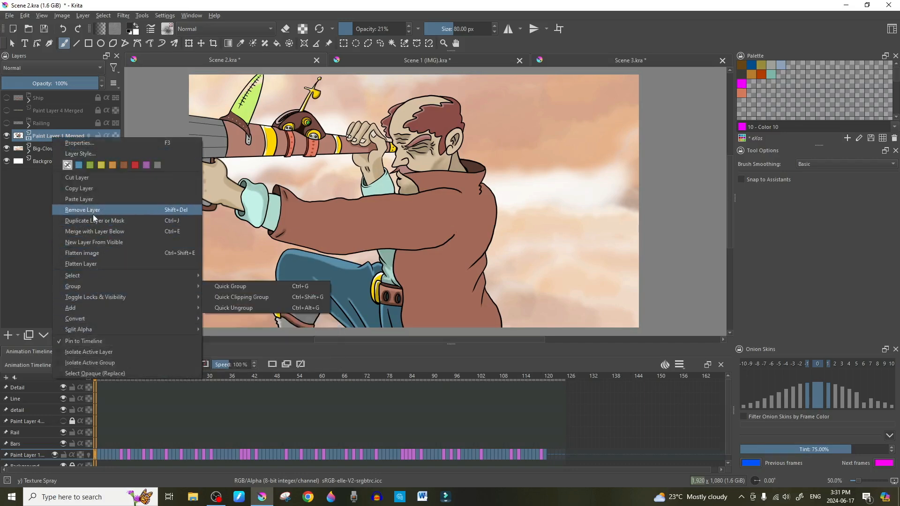
mouse_move(78, 199)
type("Anime")
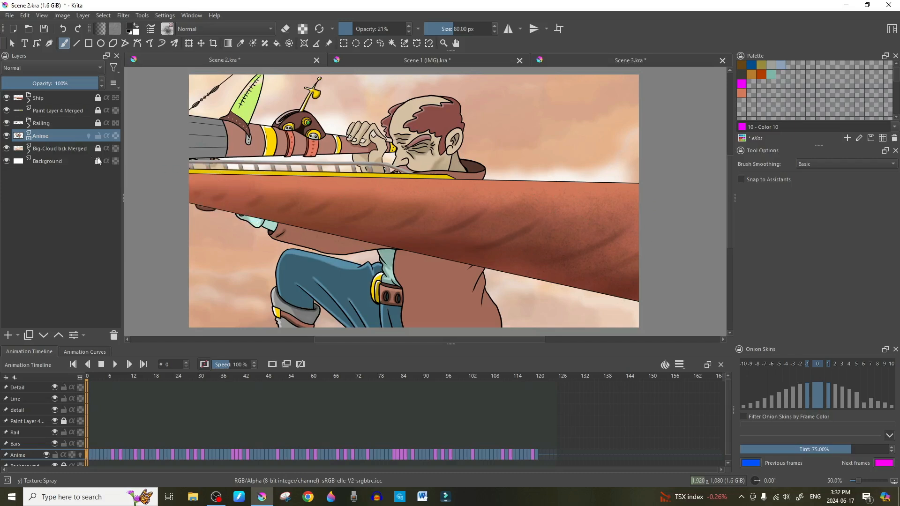
mouse_move(39, 135)
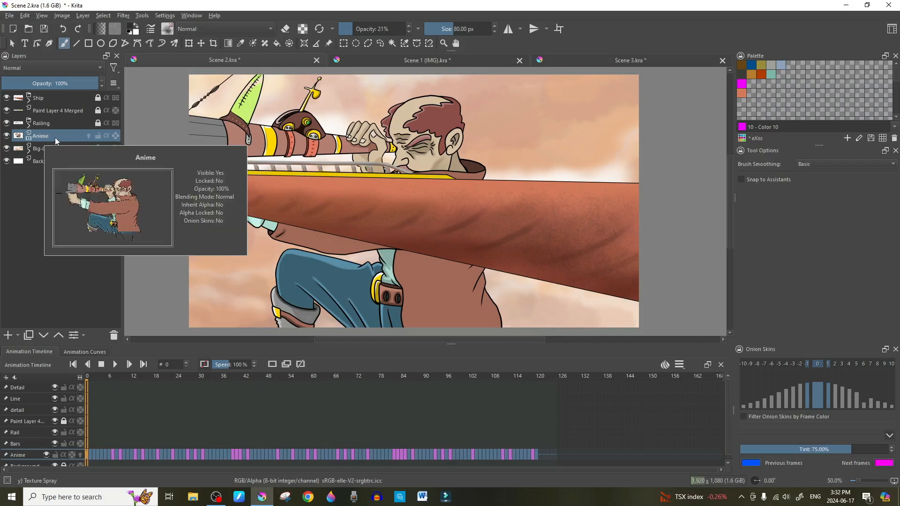
mouse_move(40, 136)
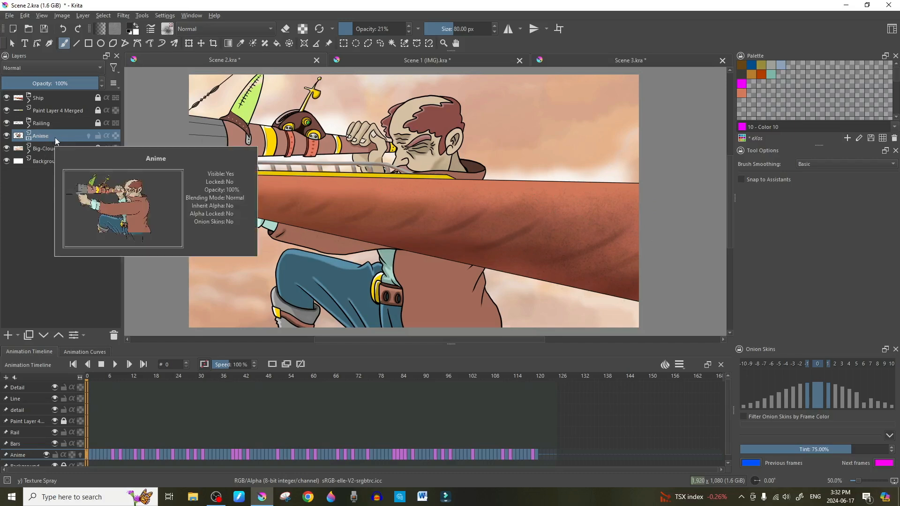
mouse_move(46, 232)
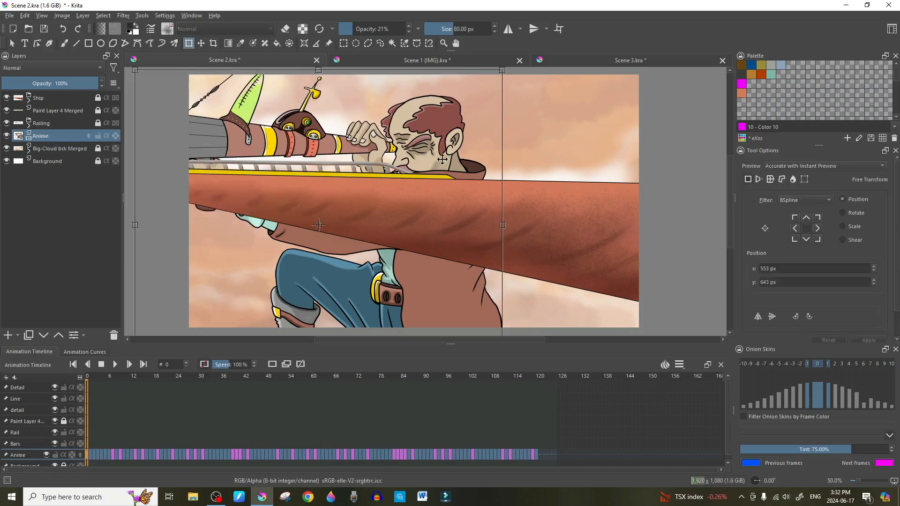
mouse_move(502, 70)
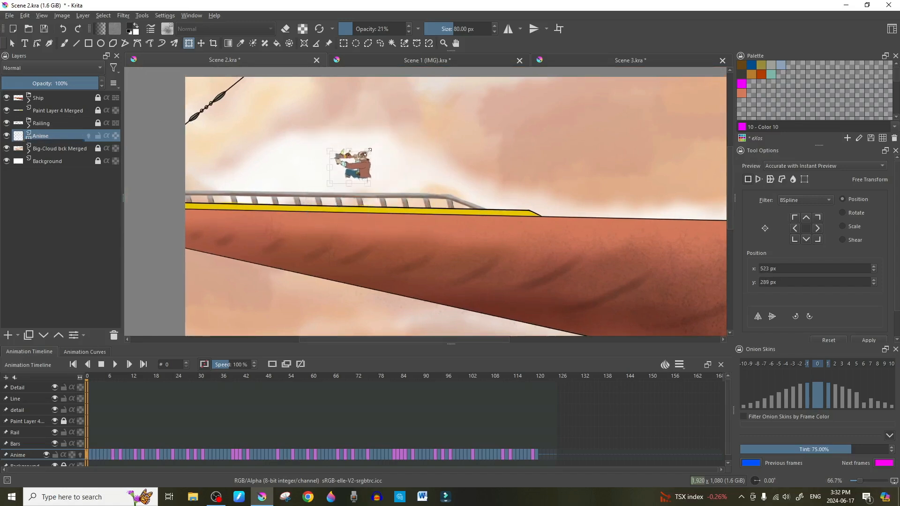
Resize the Anime character above the ship's railing and commit the transform
left_click_drag(348, 167, 344, 172)
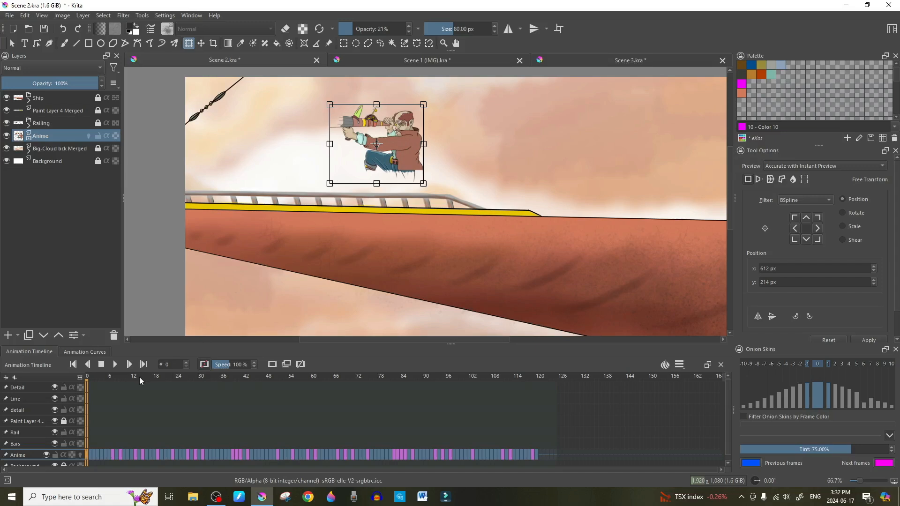
left_click(90, 376)
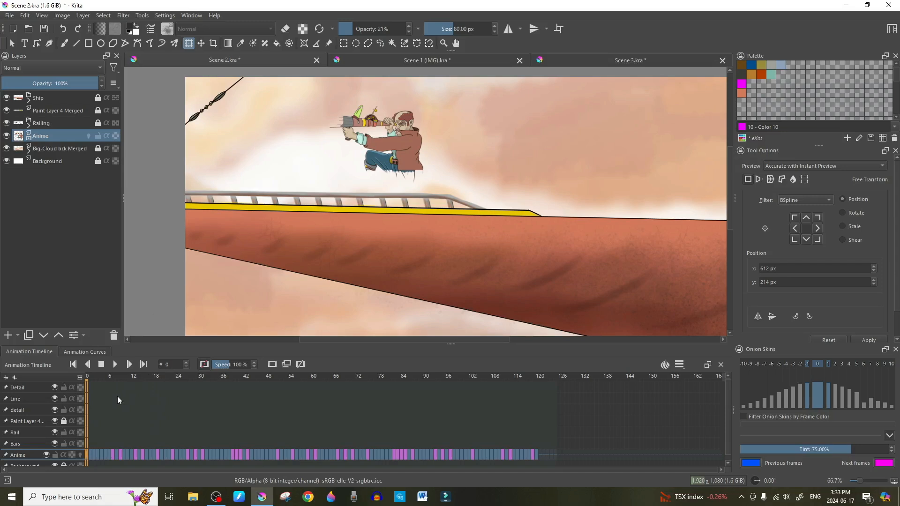
Select Transform Mask 1 beneath the Anime layer in the Layers docker
scroll("down", 3)
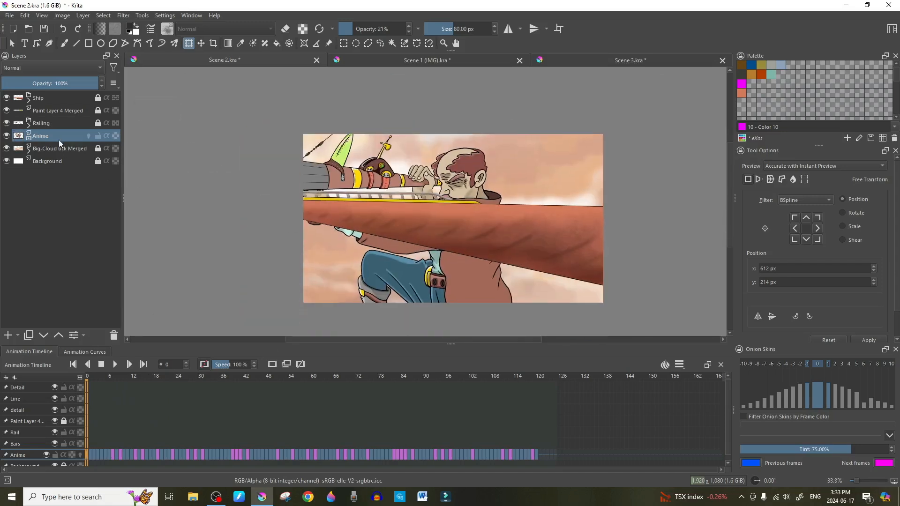
mouse_move(45, 138)
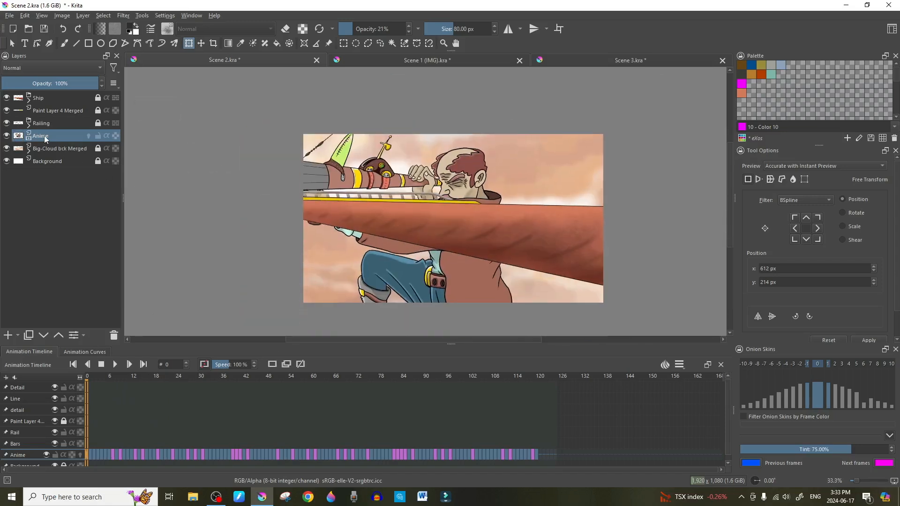
right_click(40, 136)
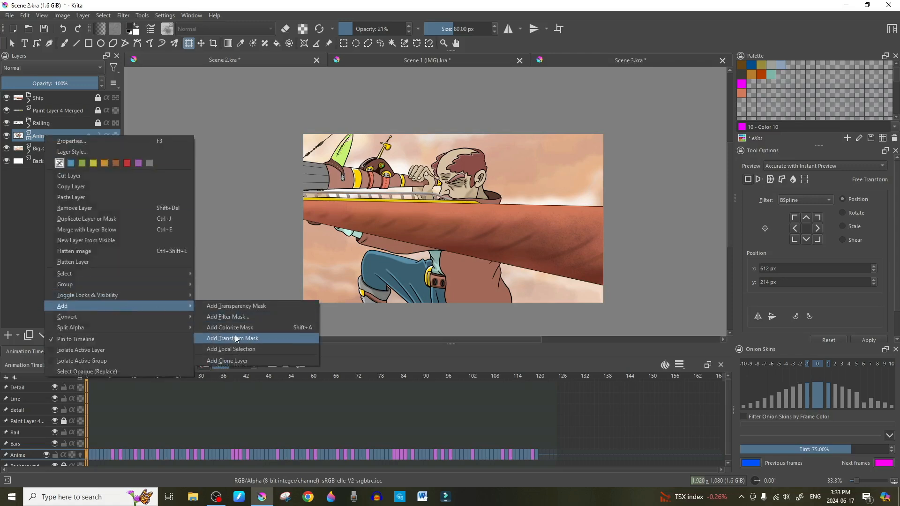
left_click(233, 338)
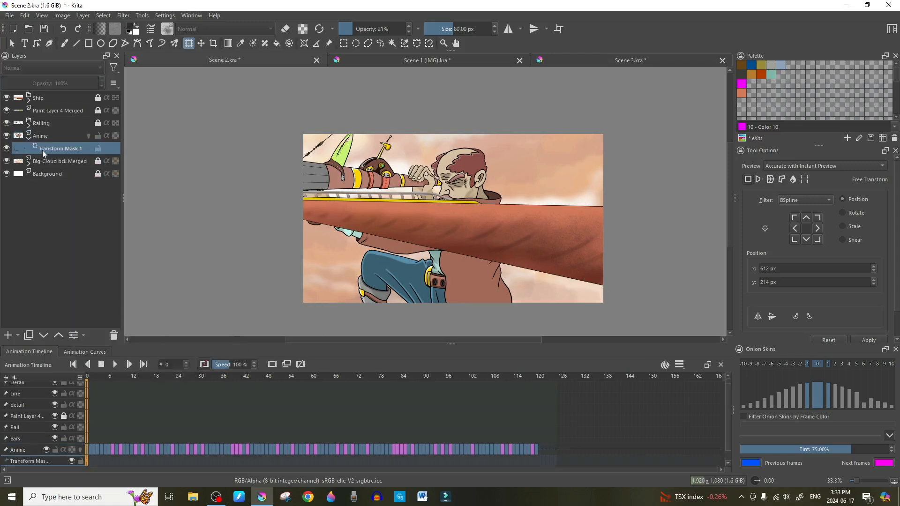
mouse_move(61, 149)
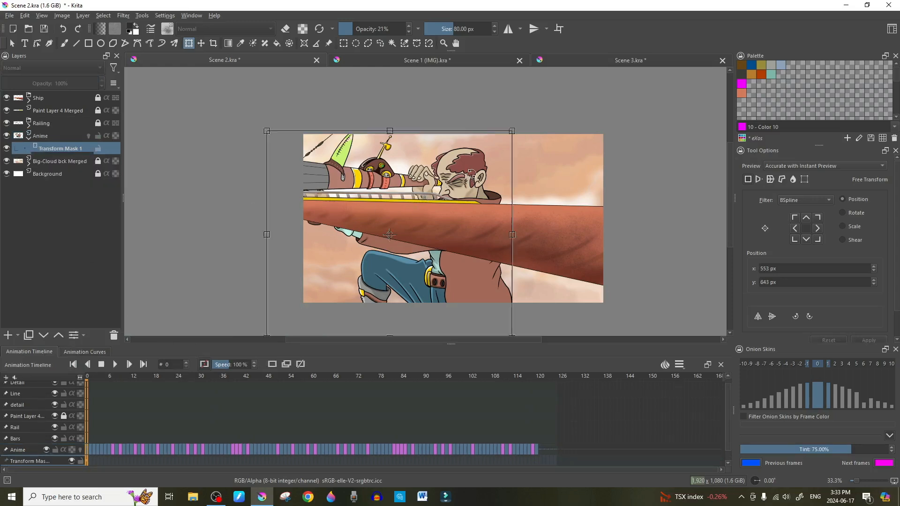
mouse_move(471, 172)
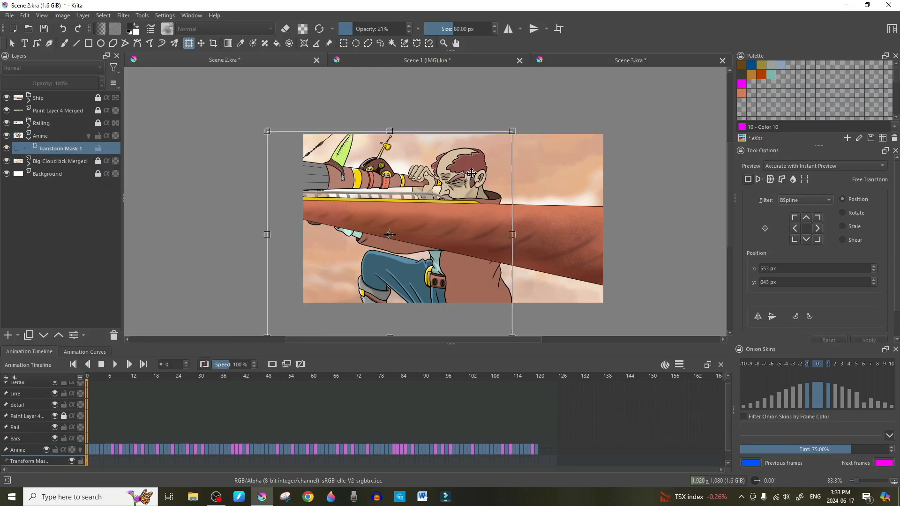
Drag the shrunk character onto the ship's railing and nudge it lower behind it
scroll("up", 3)
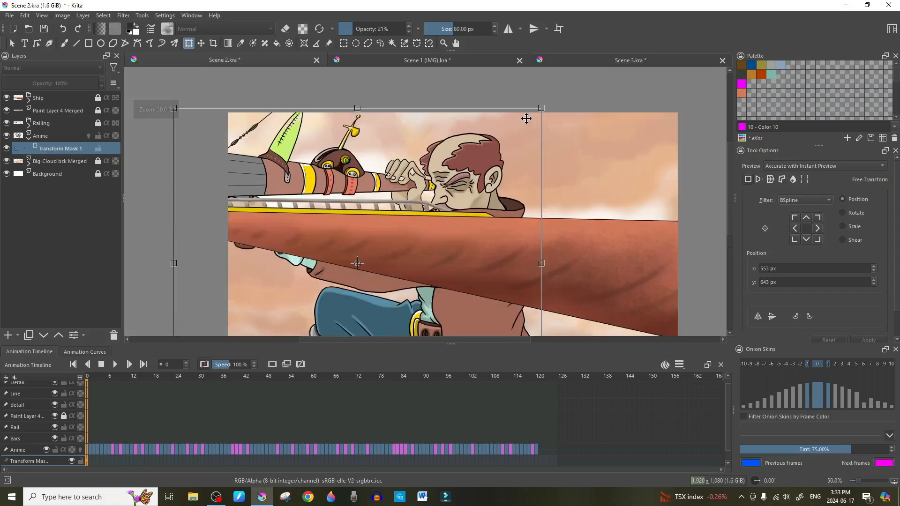
mouse_move(541, 107)
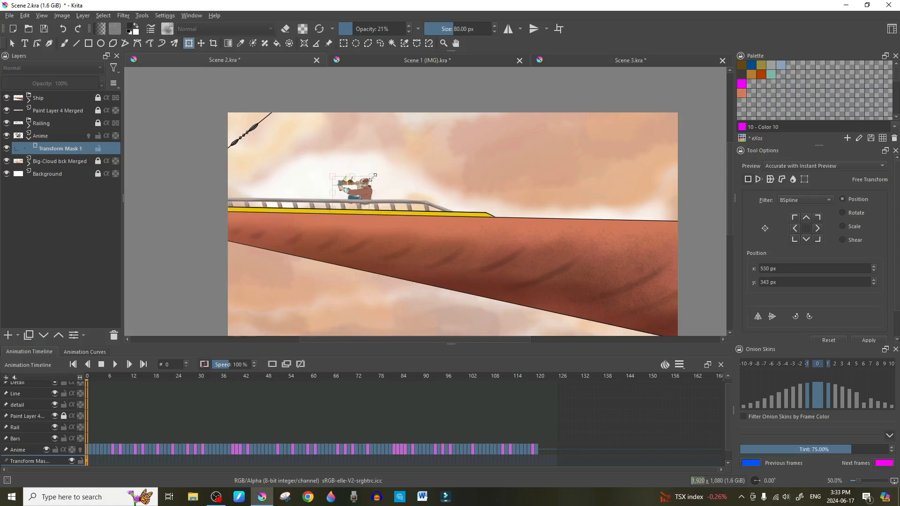
left_click_drag(359, 184, 354, 188)
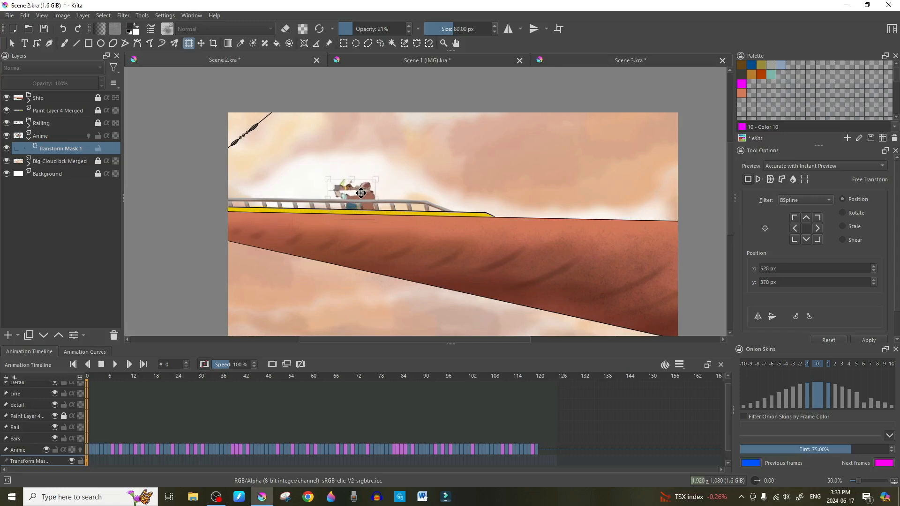
left_click_drag(353, 192, 353, 187)
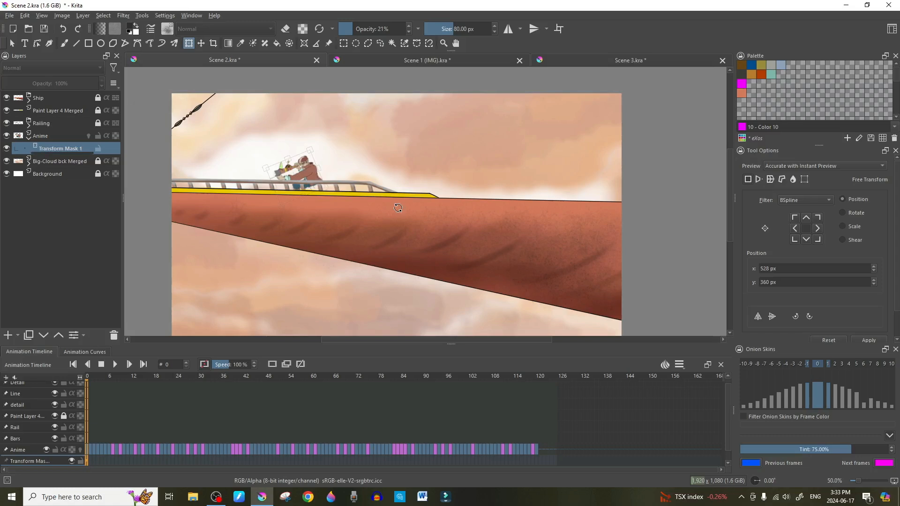
scroll("up", 3)
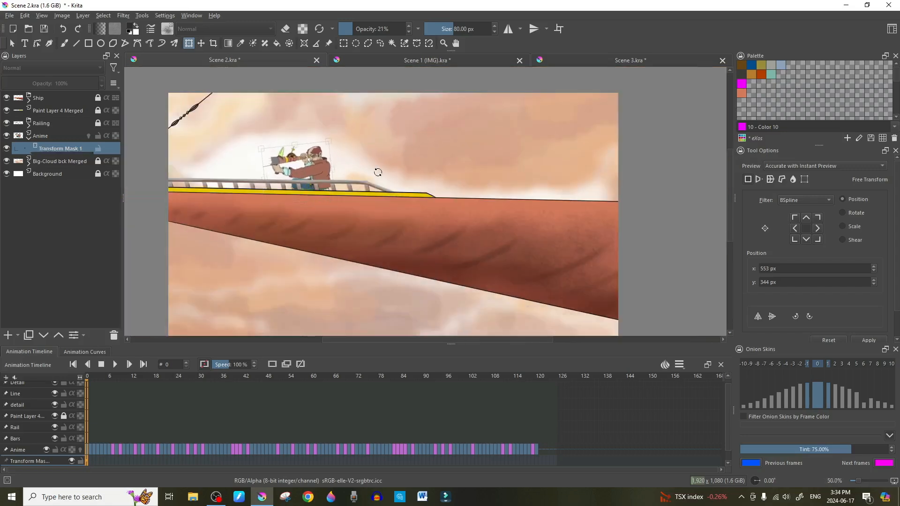
scroll("down", 3)
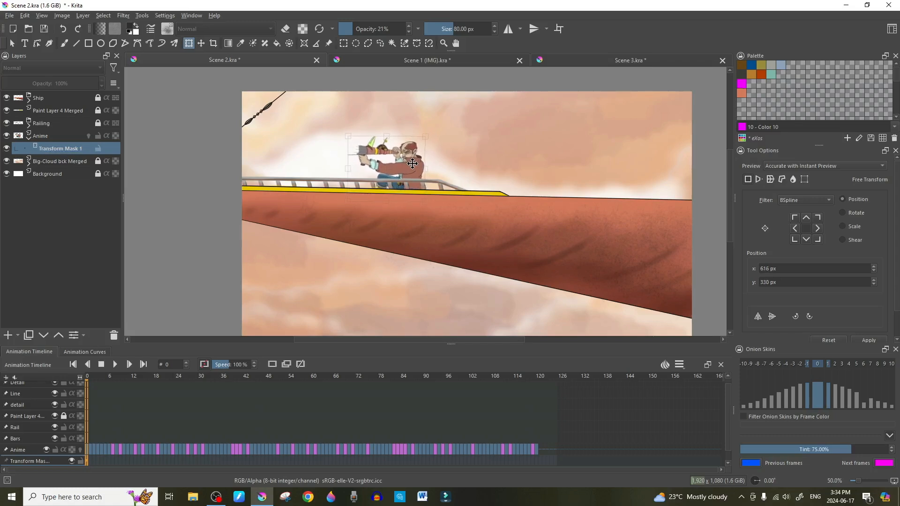
Play Scene 2's animation, briefly check the Scene 1 document, then return
scroll("down", 3)
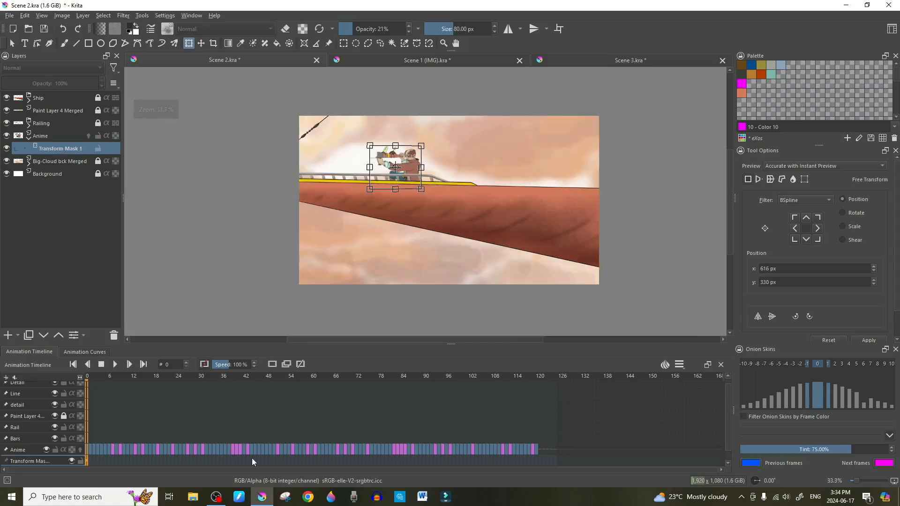
mouse_move(508, 171)
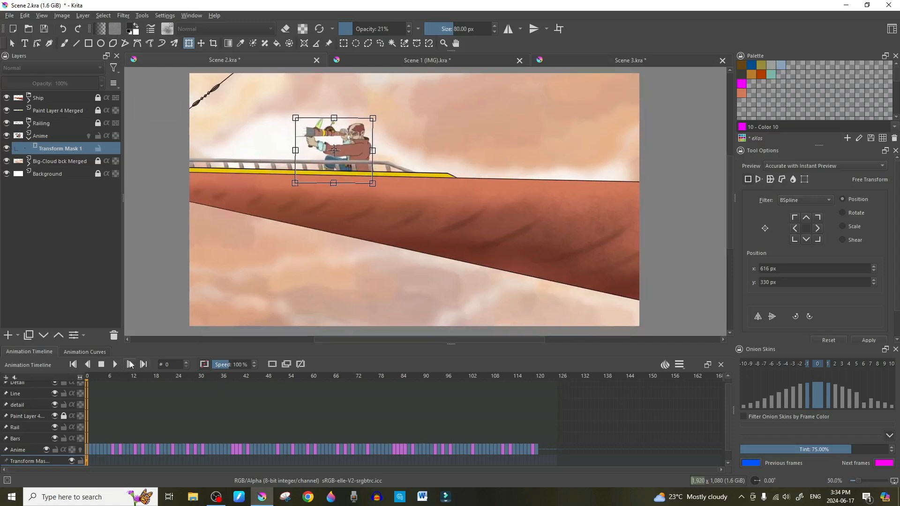
left_click(130, 363)
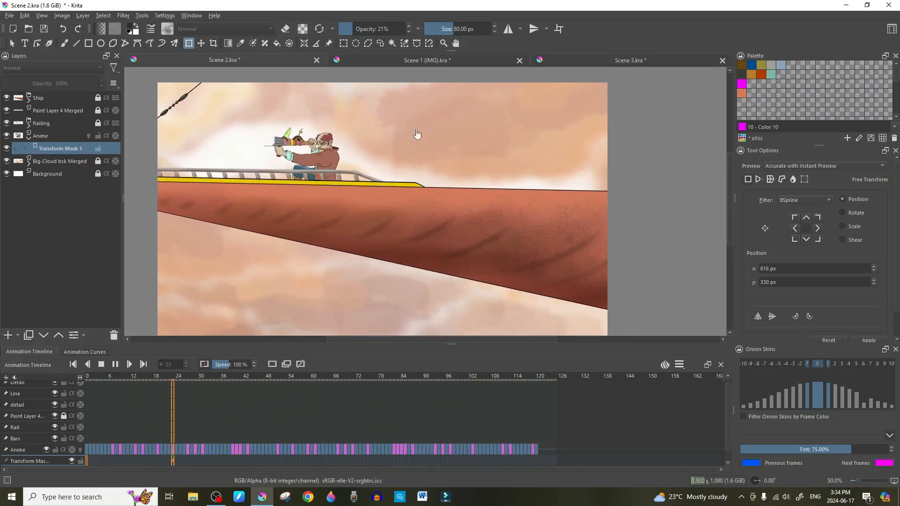
left_click(427, 60)
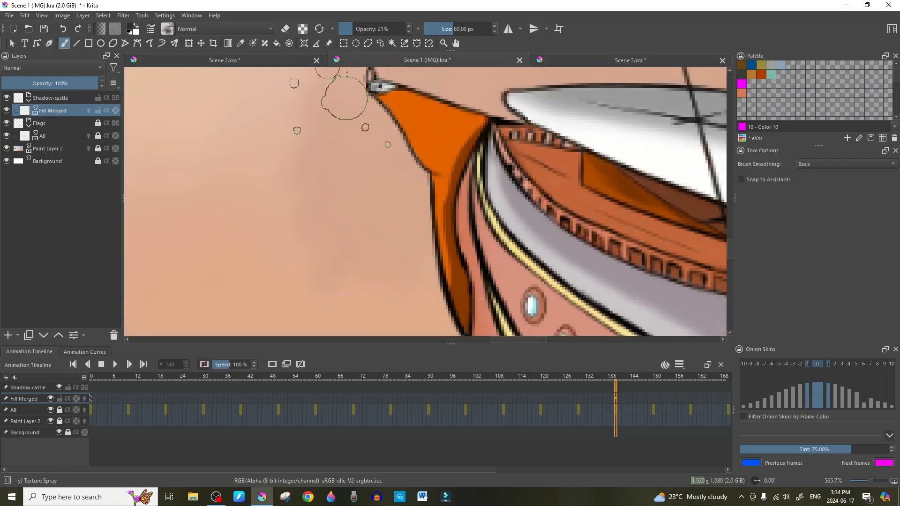
left_click(224, 60)
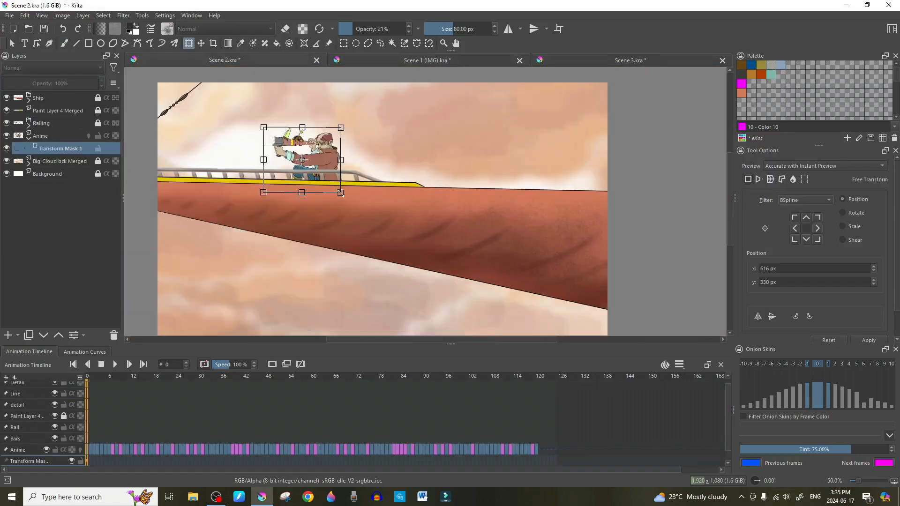
Replay Scene 2's animation from the start and use the timeline playback controls
scroll("down", 3)
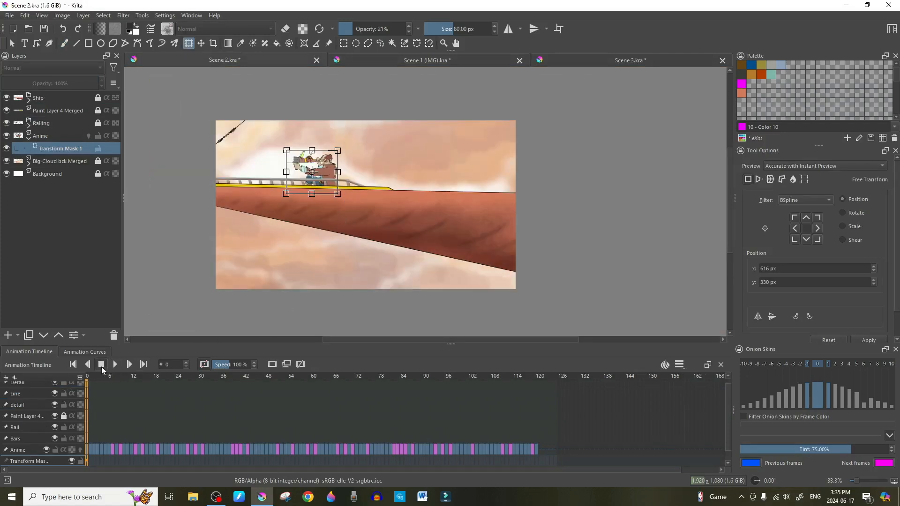
left_click(129, 364)
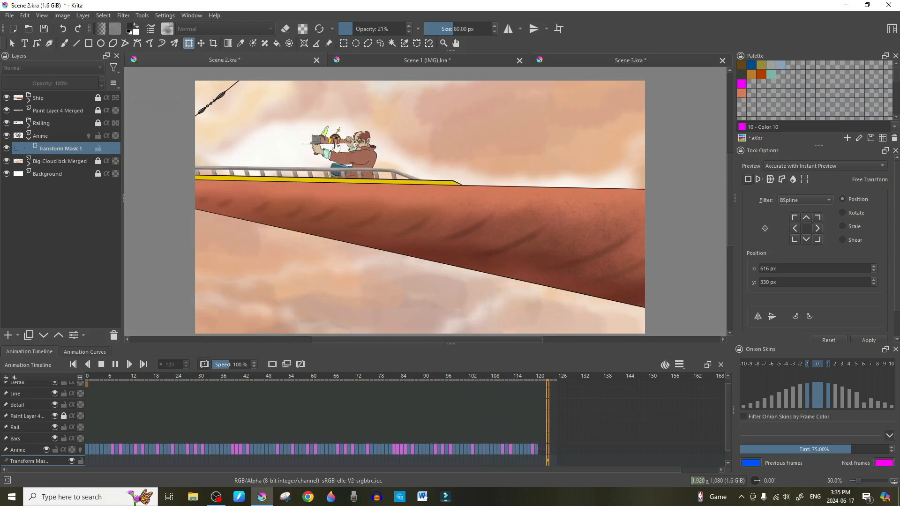
left_click(251, 376)
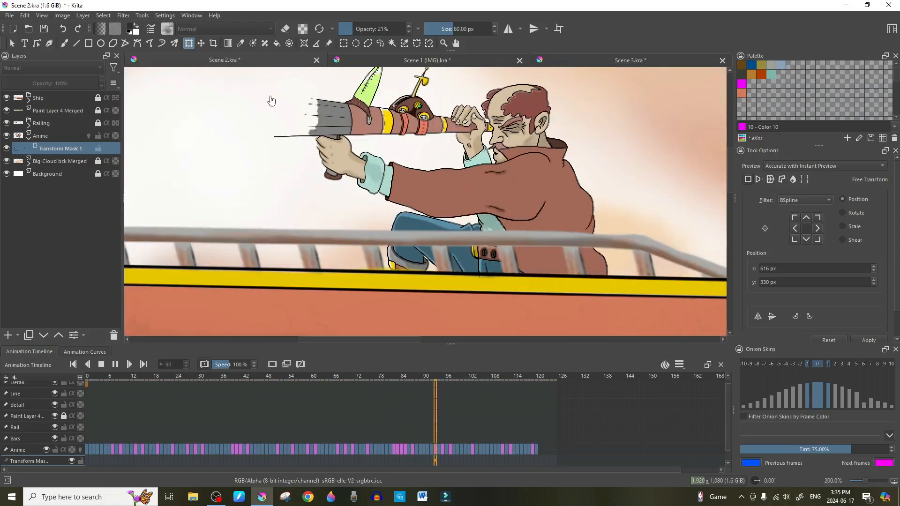
left_click(142, 376)
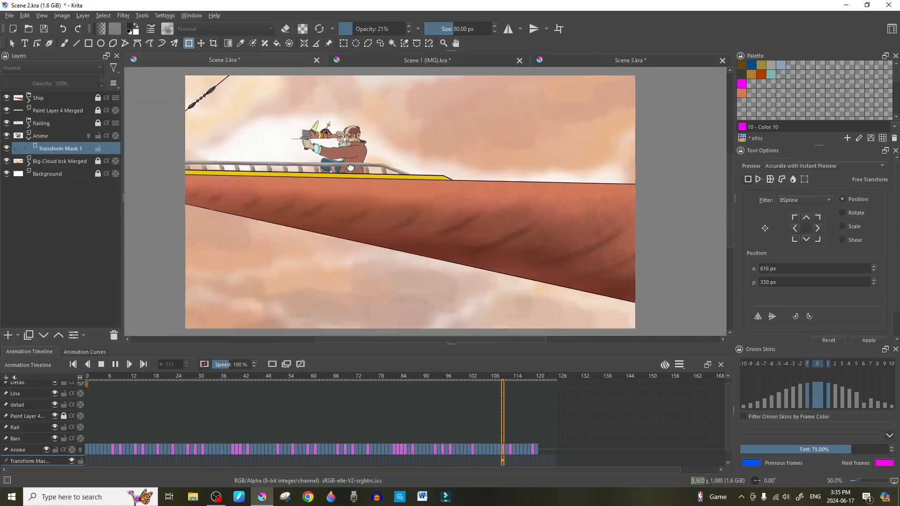
left_click(210, 376)
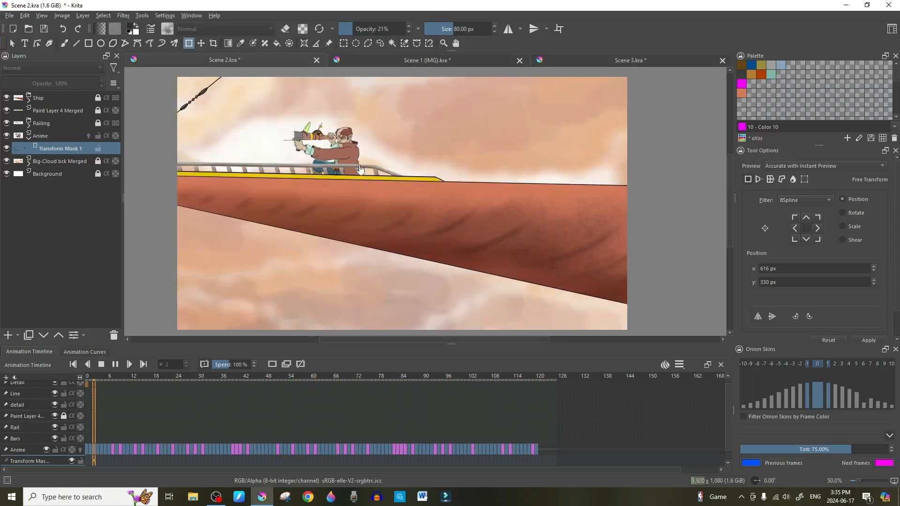
left_click(269, 376)
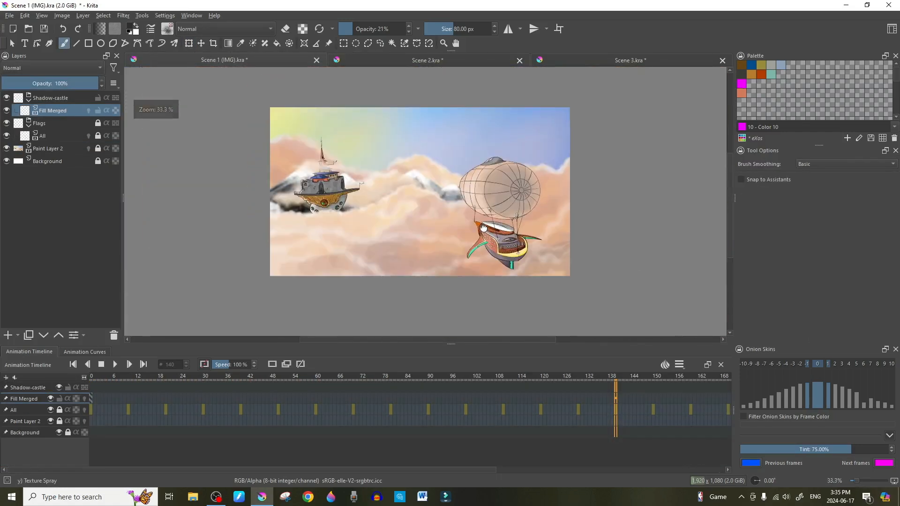
left_click(427, 59)
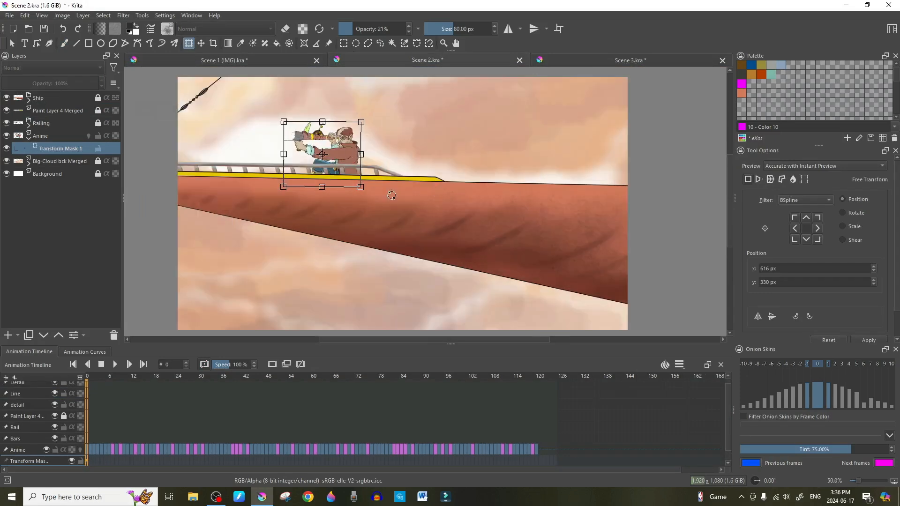
mouse_move(441, 189)
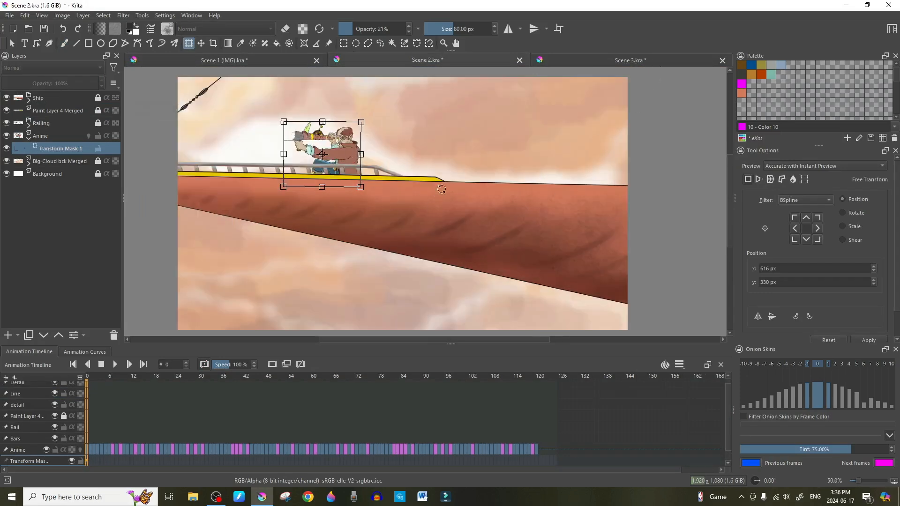
left_click(630, 59)
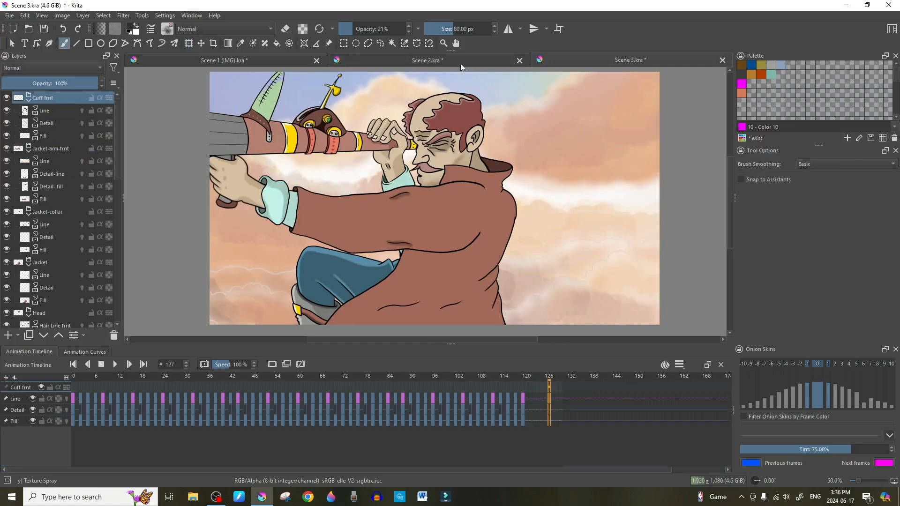
mouse_move(442, 75)
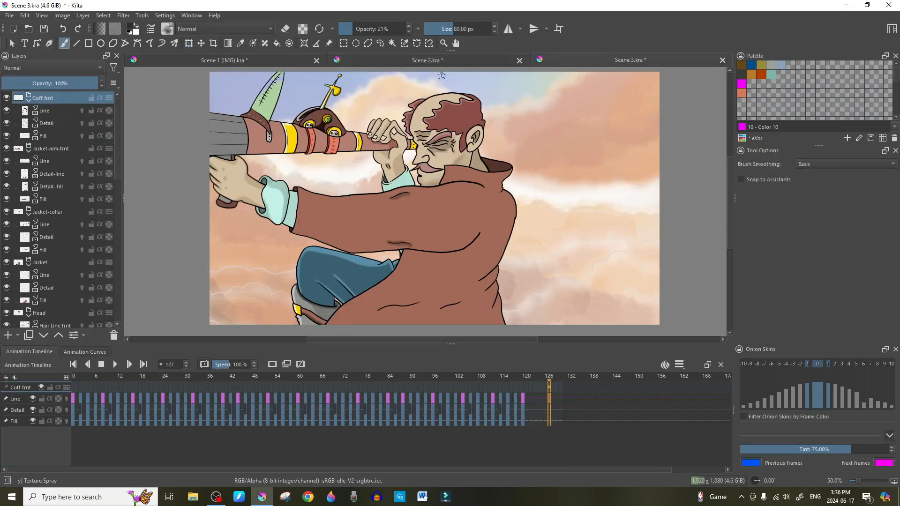
left_click(427, 60)
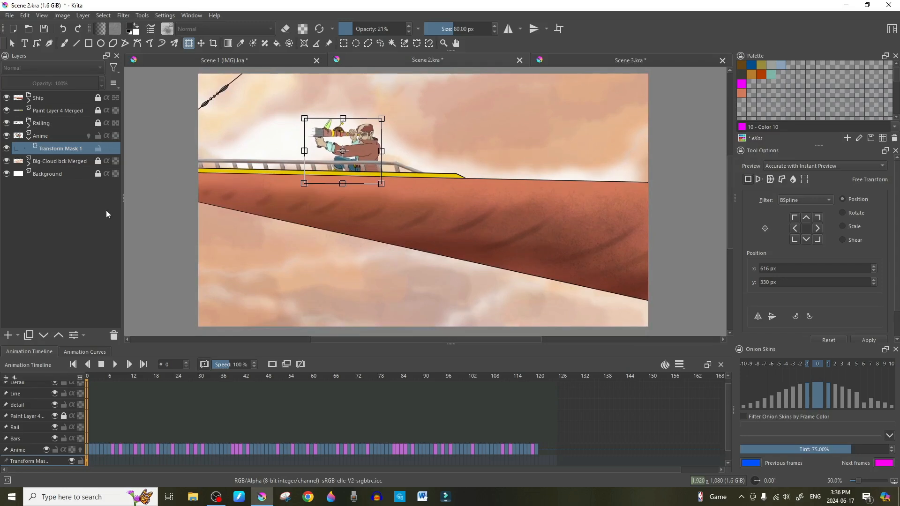
mouse_move(370, 173)
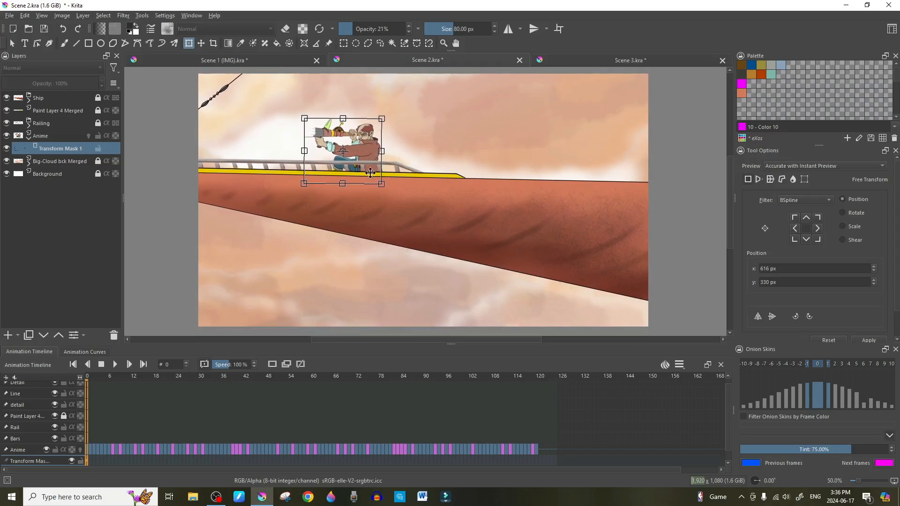